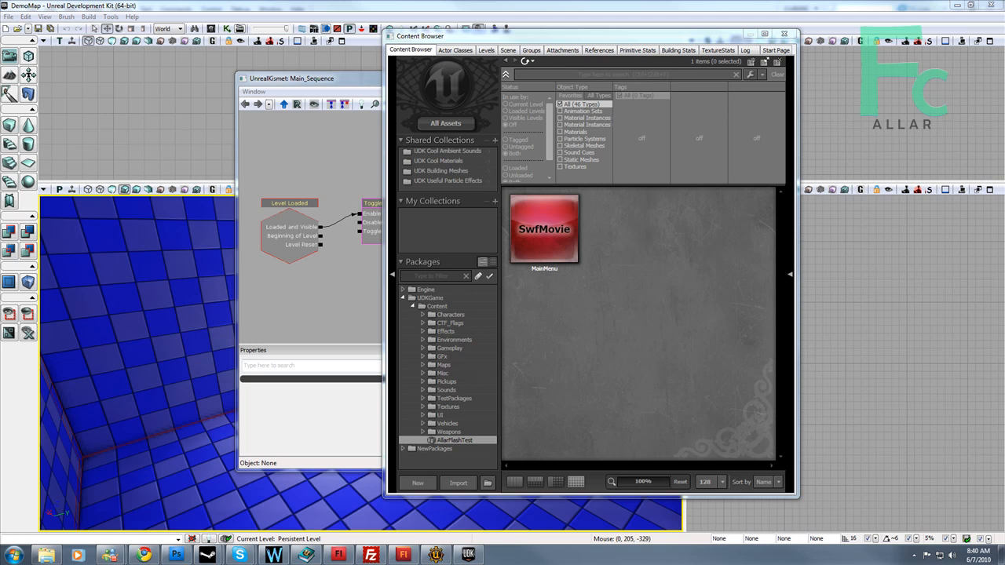
pyautogui.moveTo(374, 188)
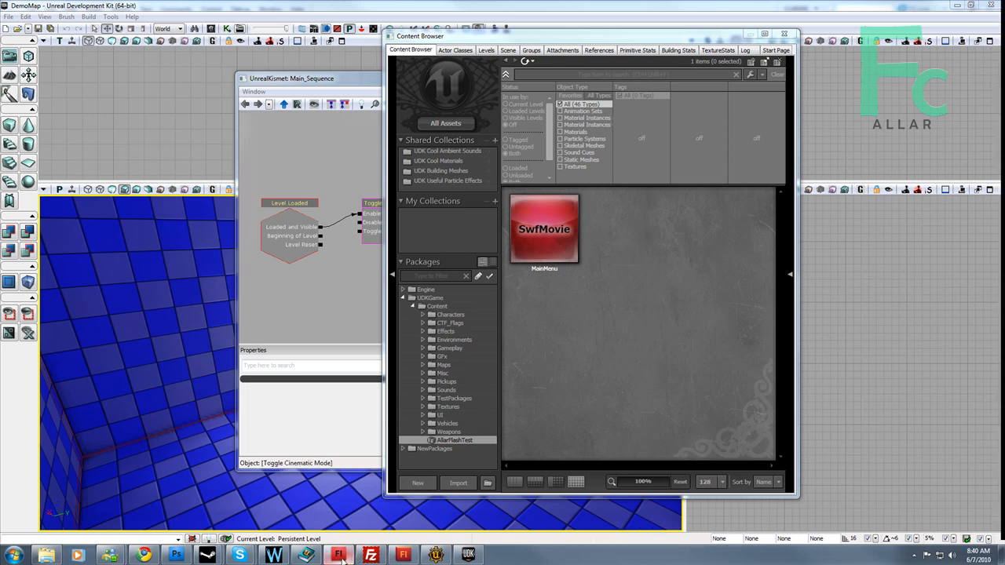
# Add an fscommand("New Game"); line under the New Game case in the menu script.
pyautogui.click(336, 556)
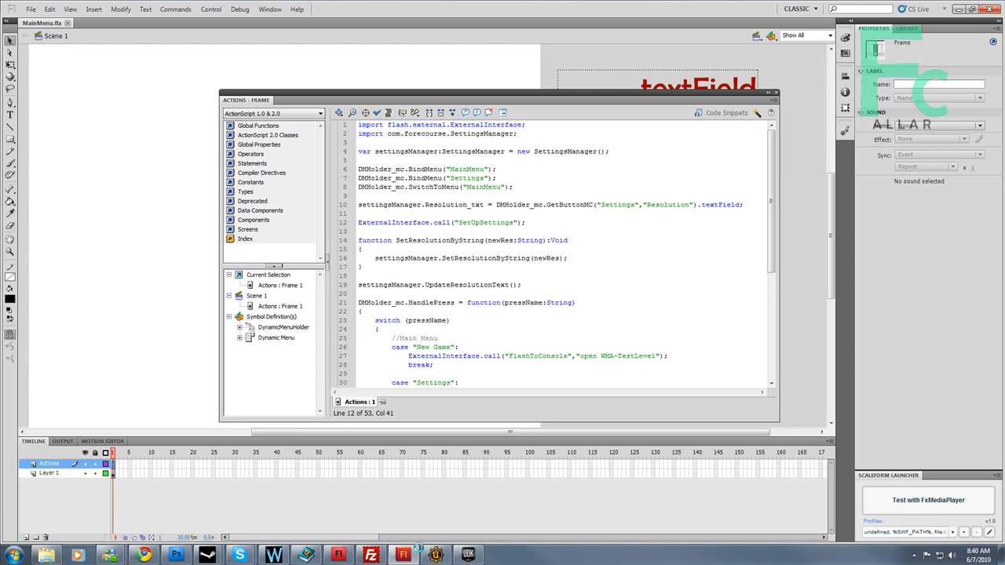
pyautogui.scroll(-3)
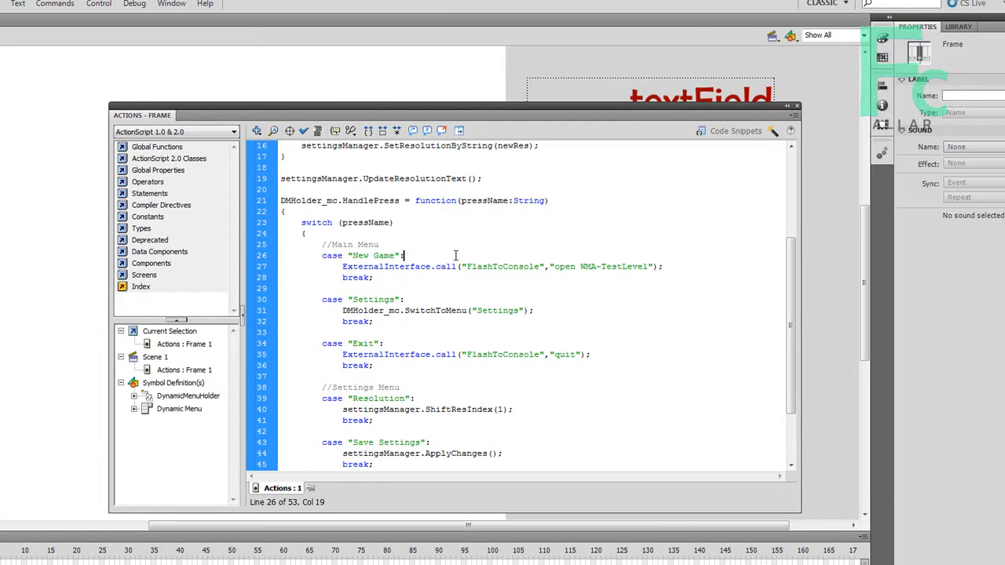
pyautogui.press('Return')
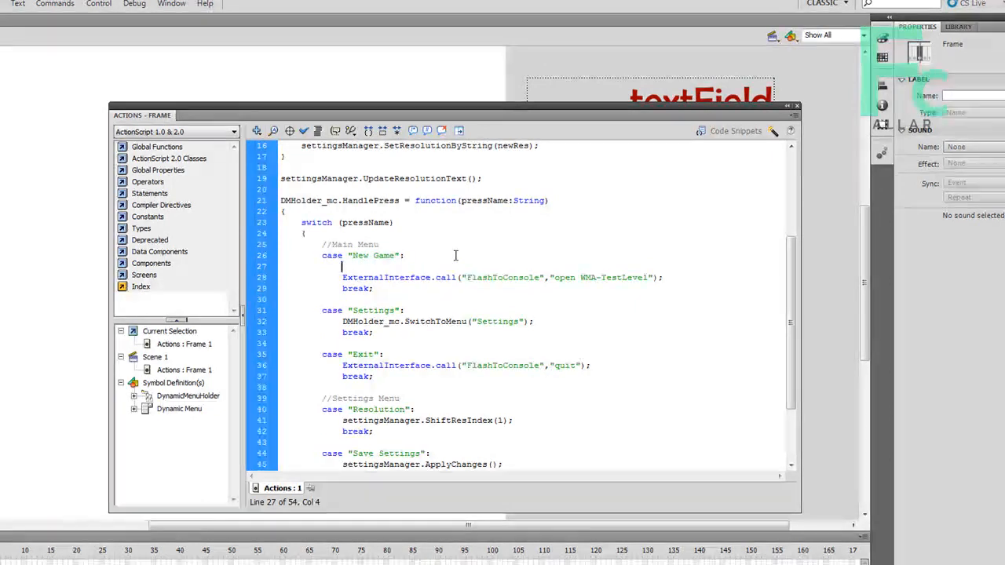
pyautogui.write('fscommand')
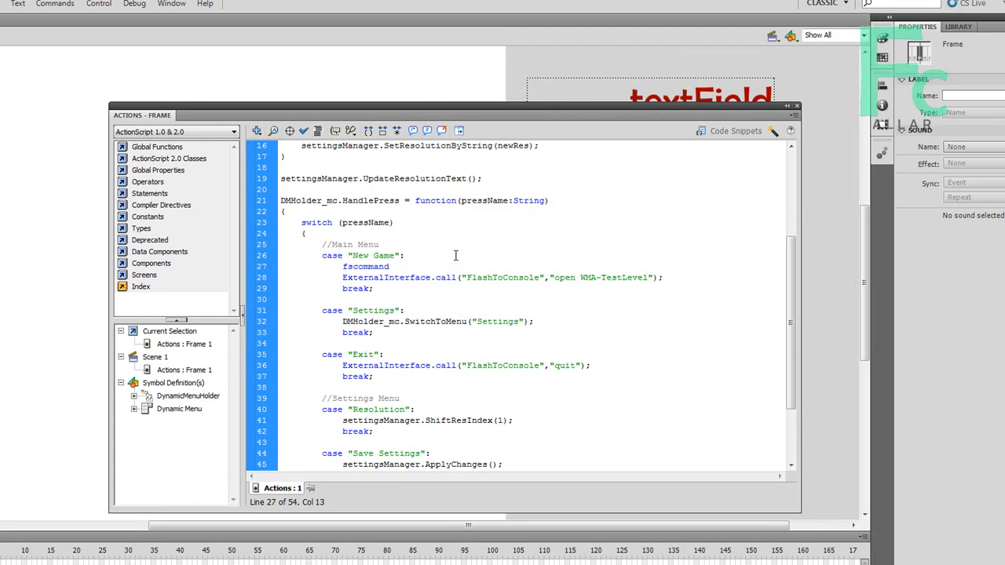
pyautogui.write('("Ne')
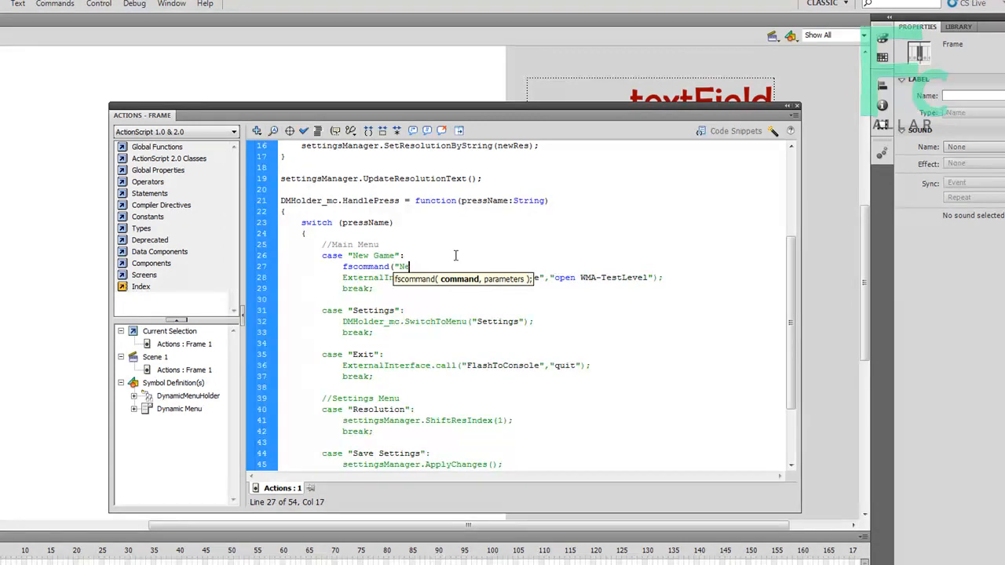
pyautogui.write('w Game");')
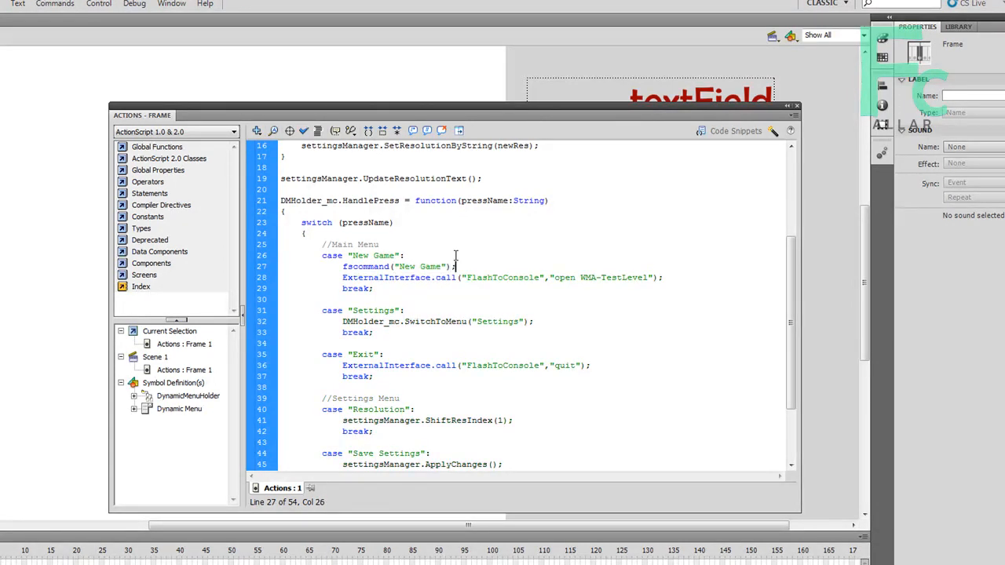
# Copy the fscommand line into the Settings case and change its argument to "Settings".
pyautogui.moveTo(459, 267); pyautogui.dragTo(342, 276)
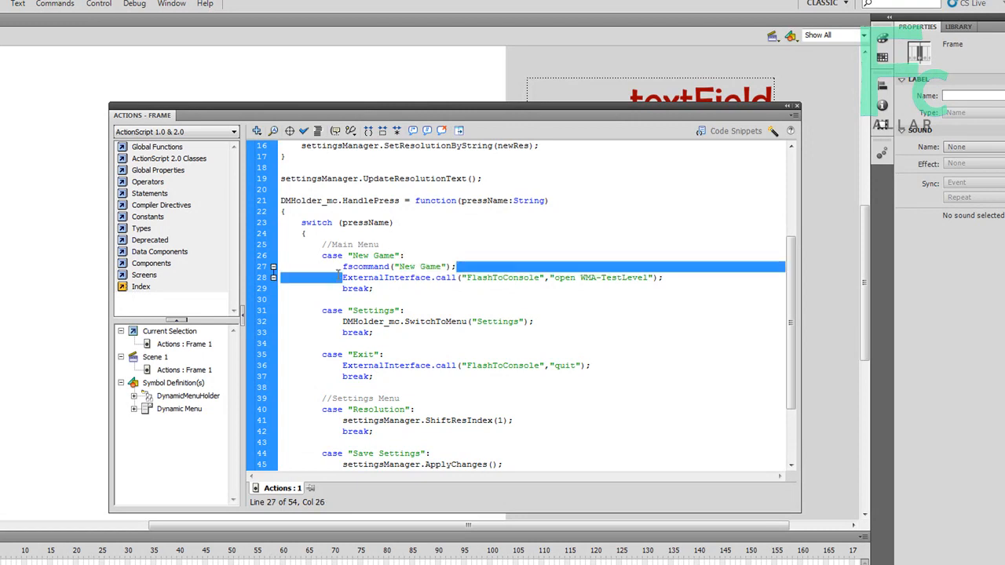
pyautogui.click(446, 320)
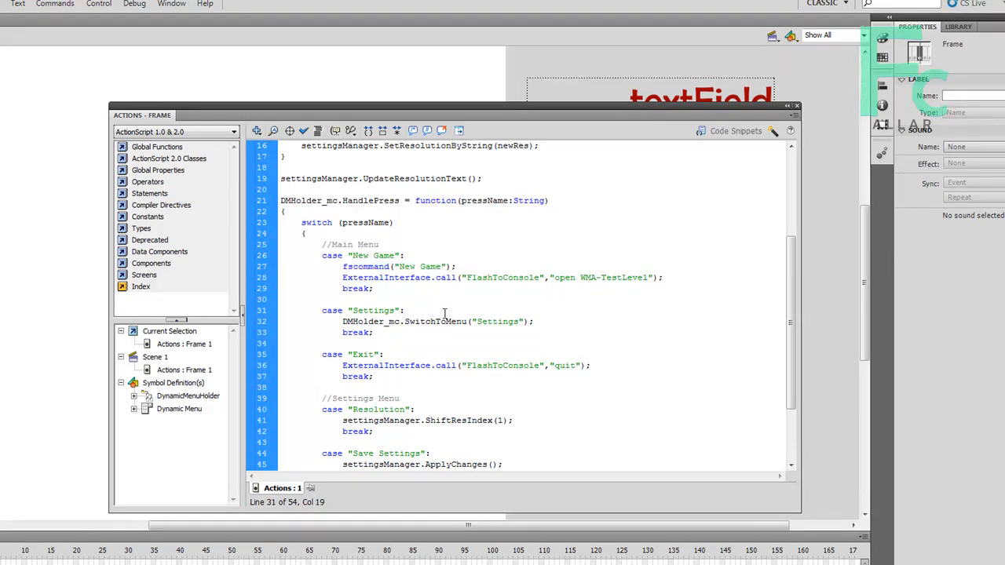
pyautogui.write('fscommand("New Game") ;')
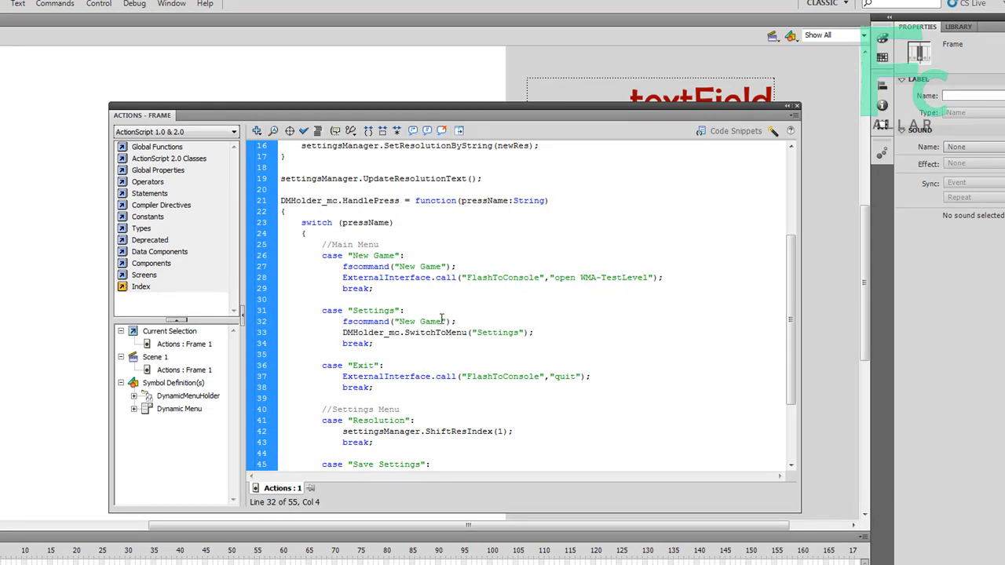
pyautogui.doubleClick(419, 320)
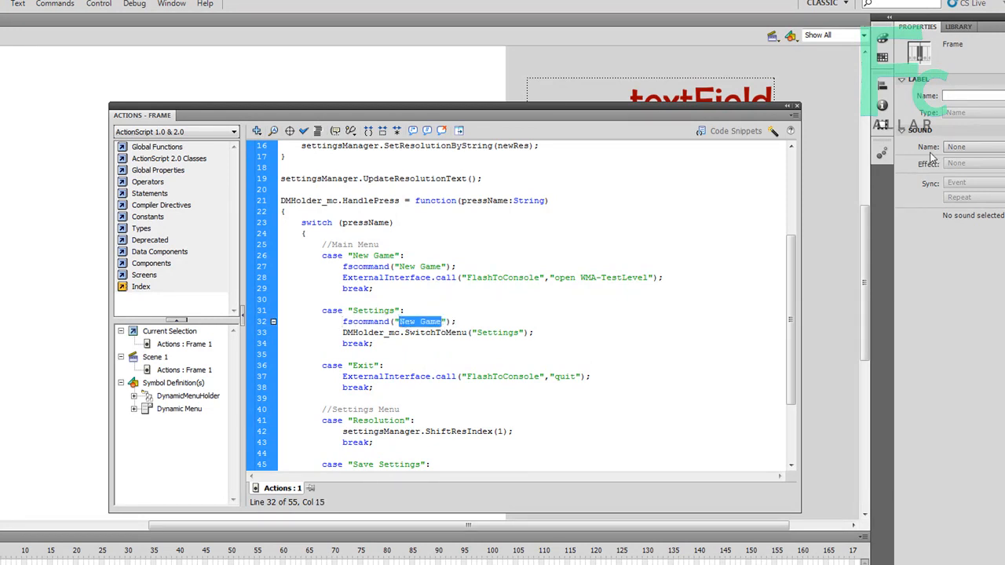
pyautogui.write('Settings')
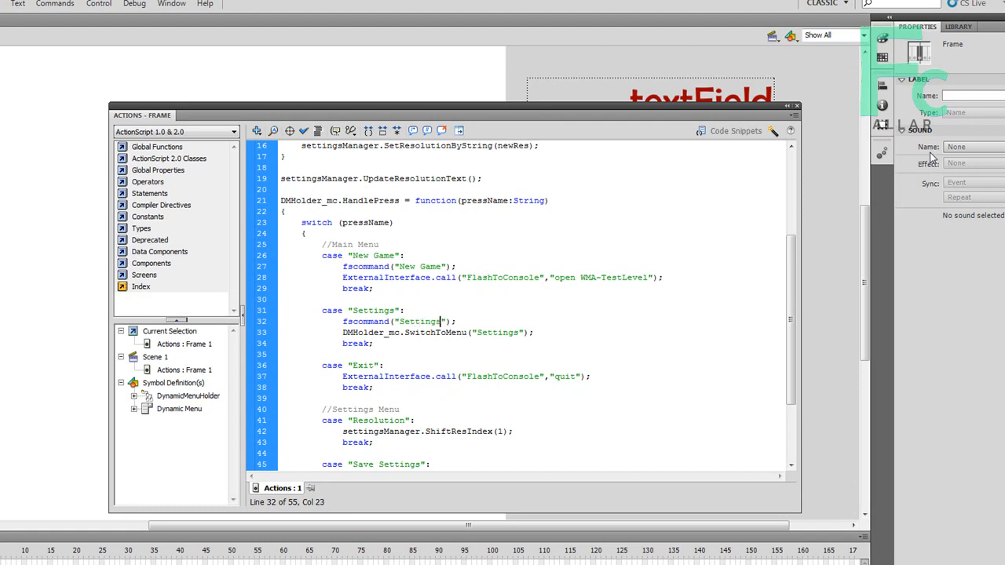
# Give the Back case an fscommand("MainMenu") call and delete New Game's old ExternalInterface console line.
pyautogui.click(443, 364)
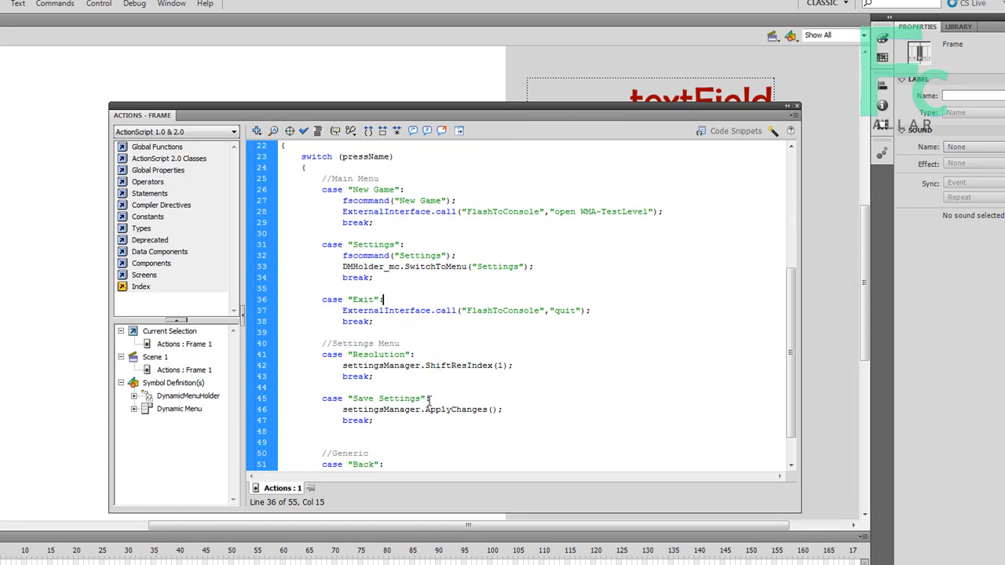
pyautogui.scroll(3)
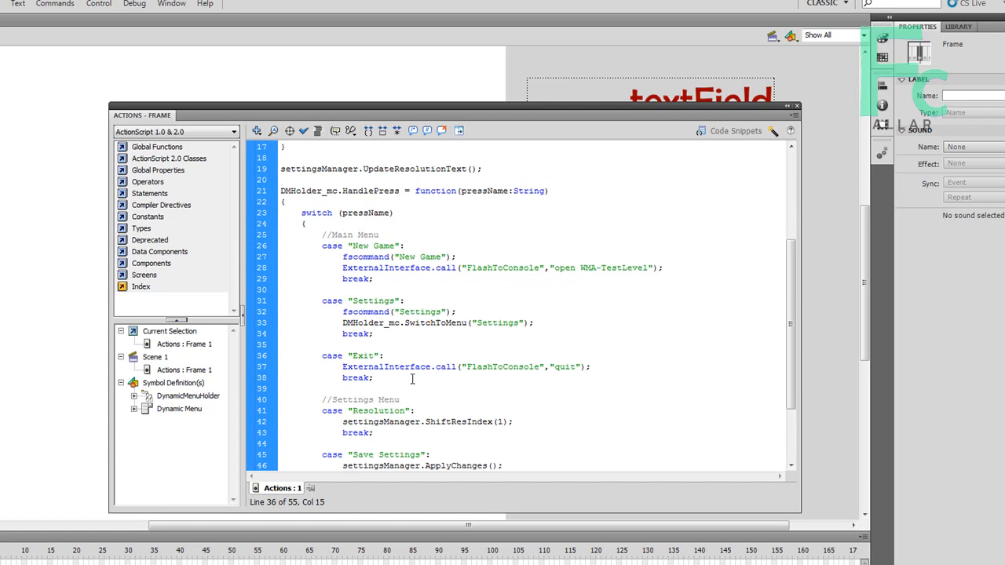
pyautogui.scroll(-3)
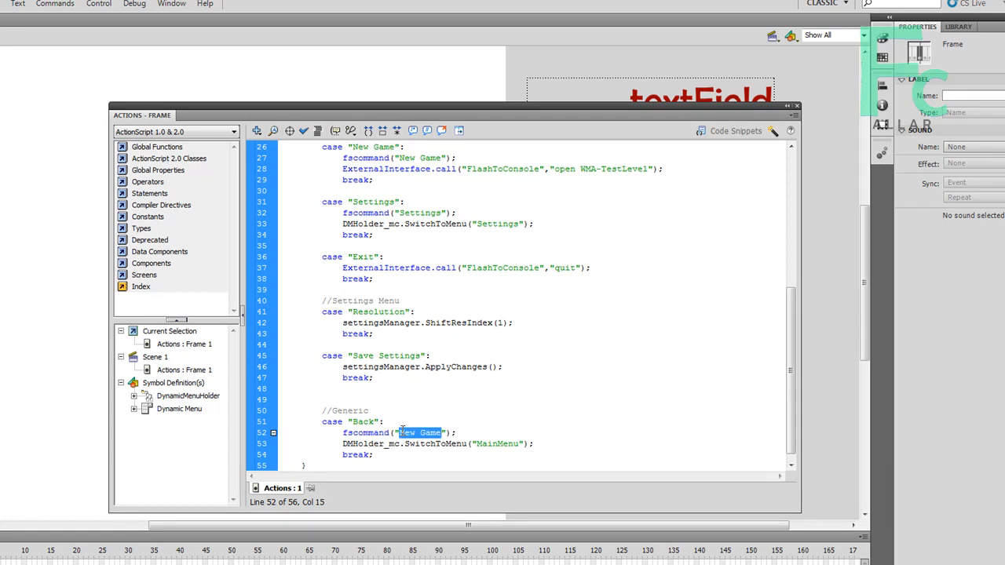
pyautogui.write('MainMenu')
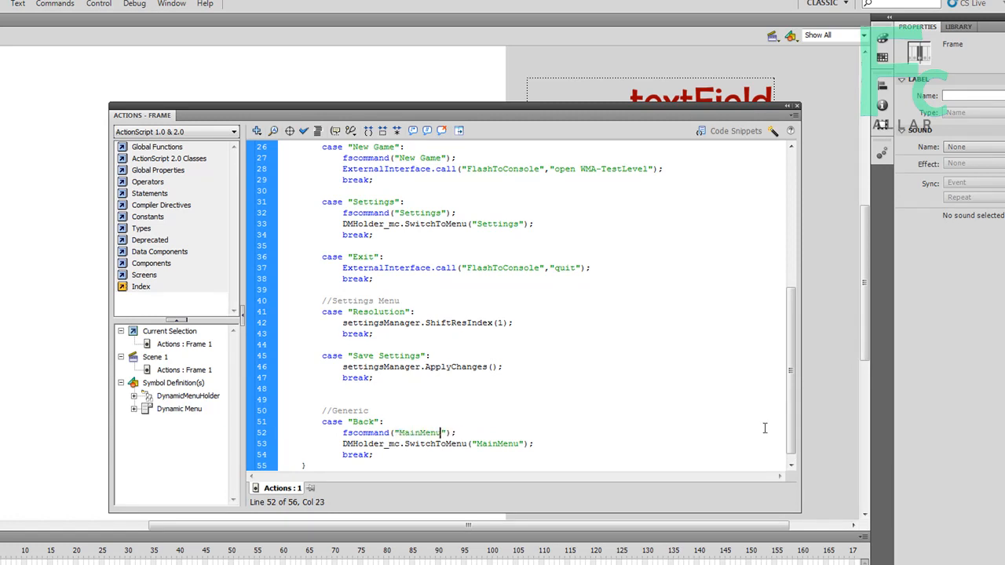
pyautogui.scroll(3)
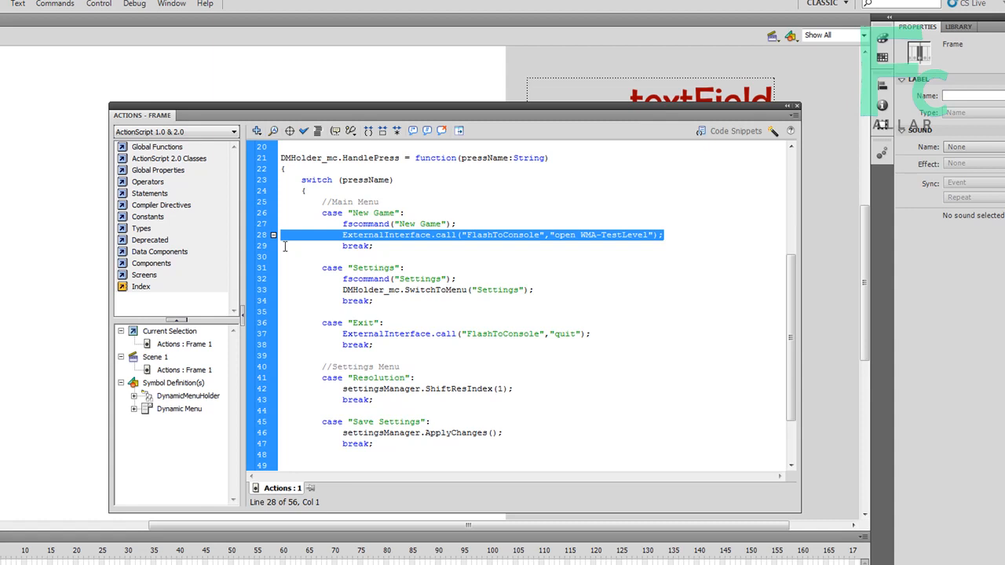
pyautogui.press('Delete')
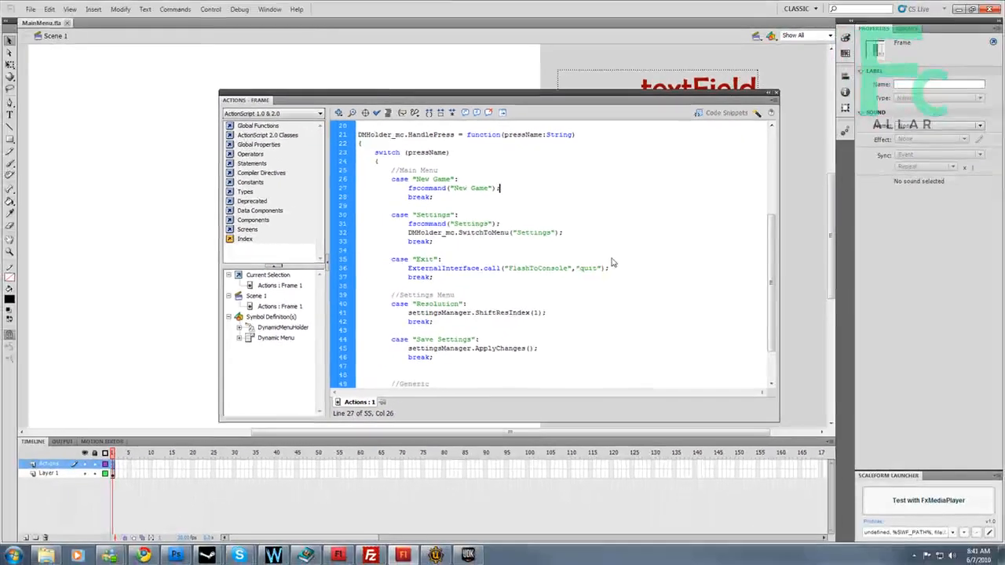
# Publish the updated menu movie from the File menu.
pyautogui.click(30, 10)
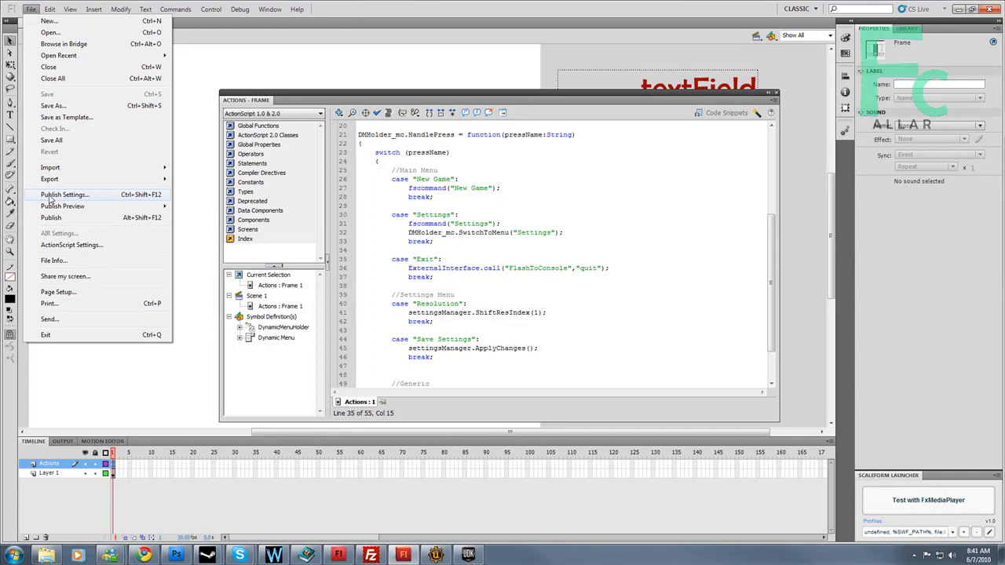
pyautogui.click(50, 216)
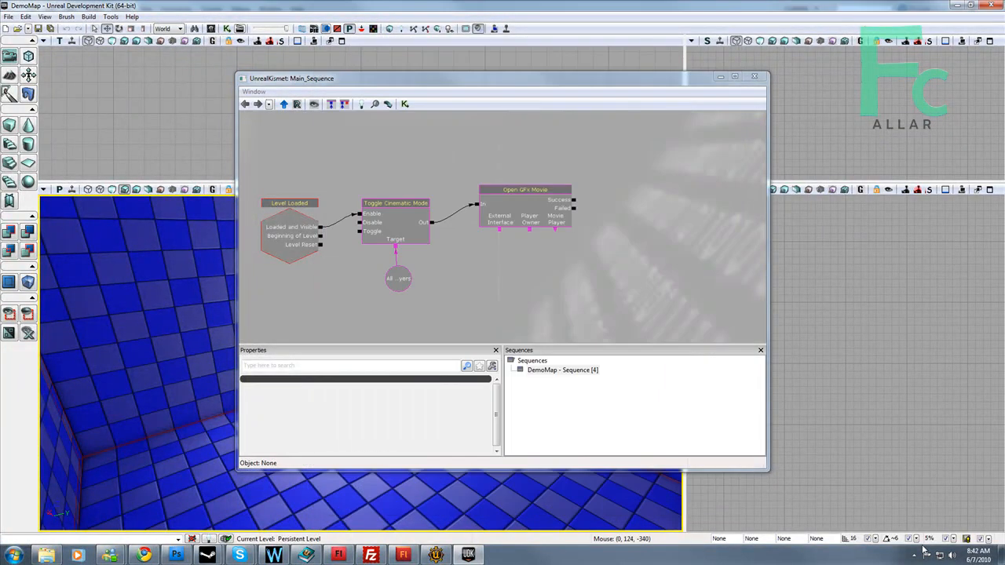
# Return to the UDK window with the demo level and the Kismet Main_Sequence.
pyautogui.click(968, 538)
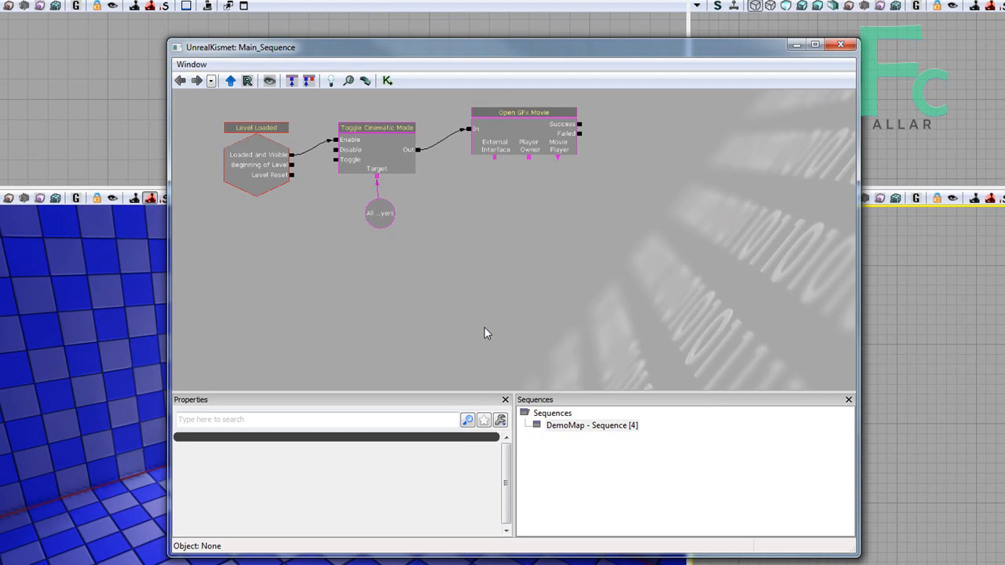
pyautogui.moveTo(471, 242)
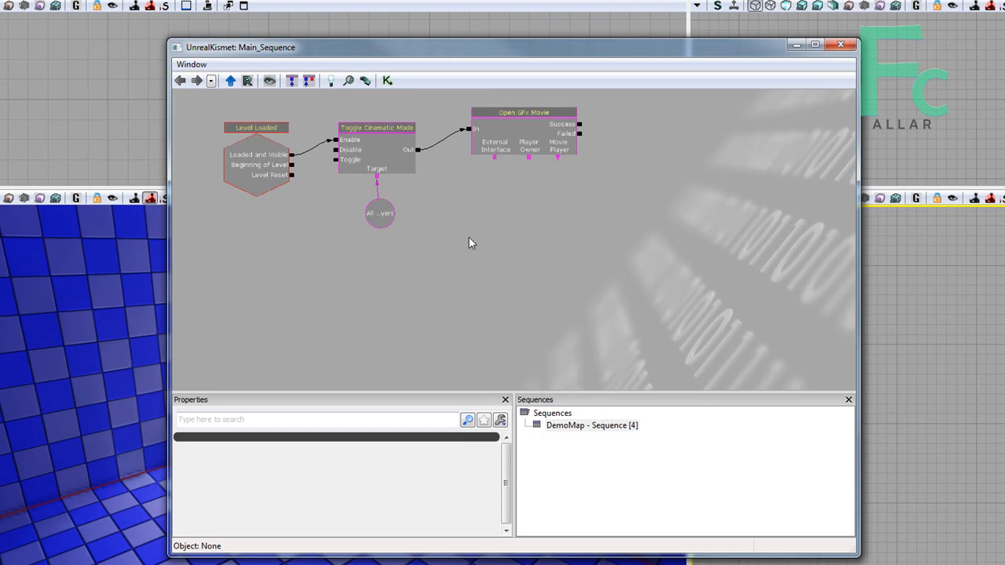
pyautogui.moveTo(477, 255)
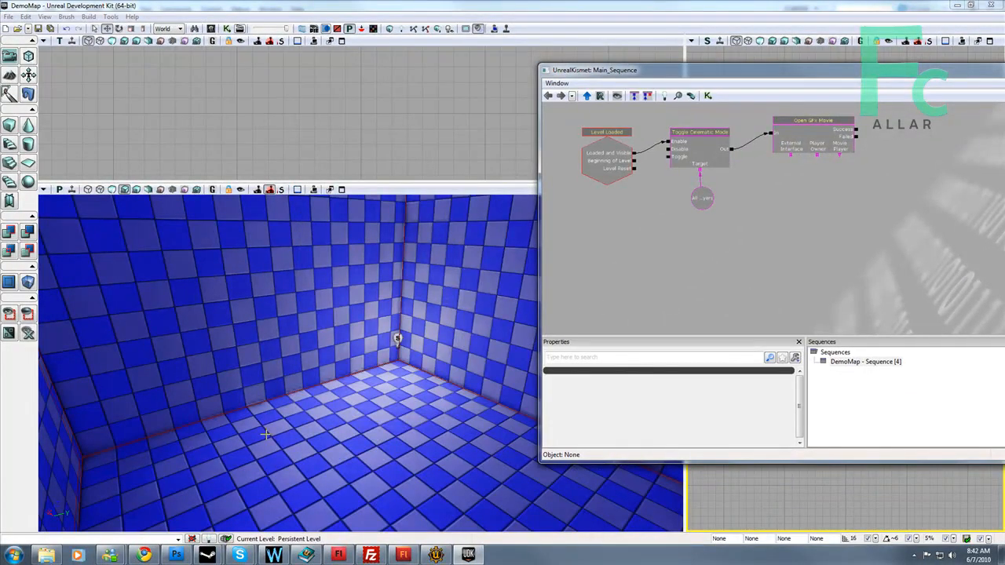
pyautogui.click(267, 434)
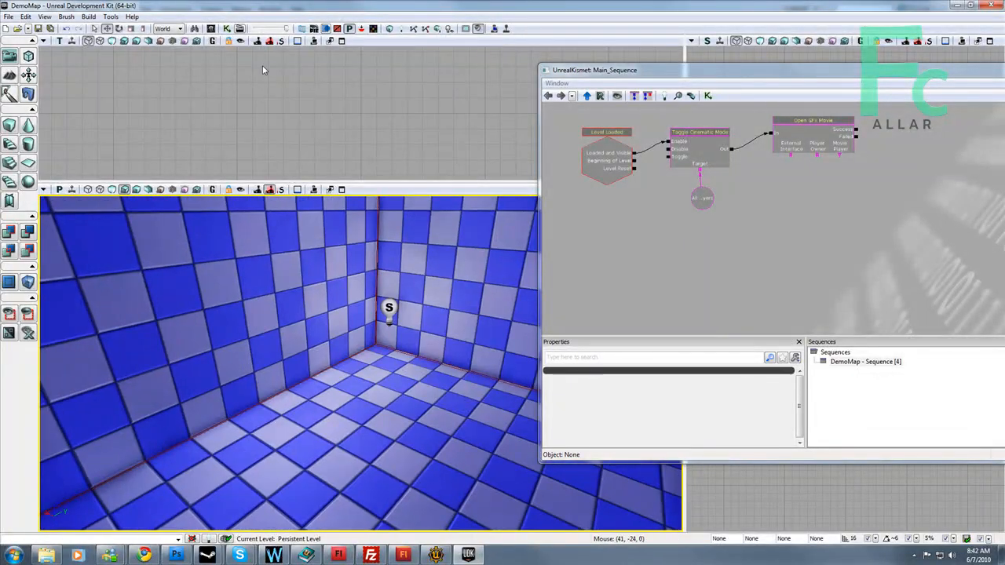
# Pick CameraActor from the Actor Classes browser and place it in the checkerboard room.
pyautogui.click(44, 16)
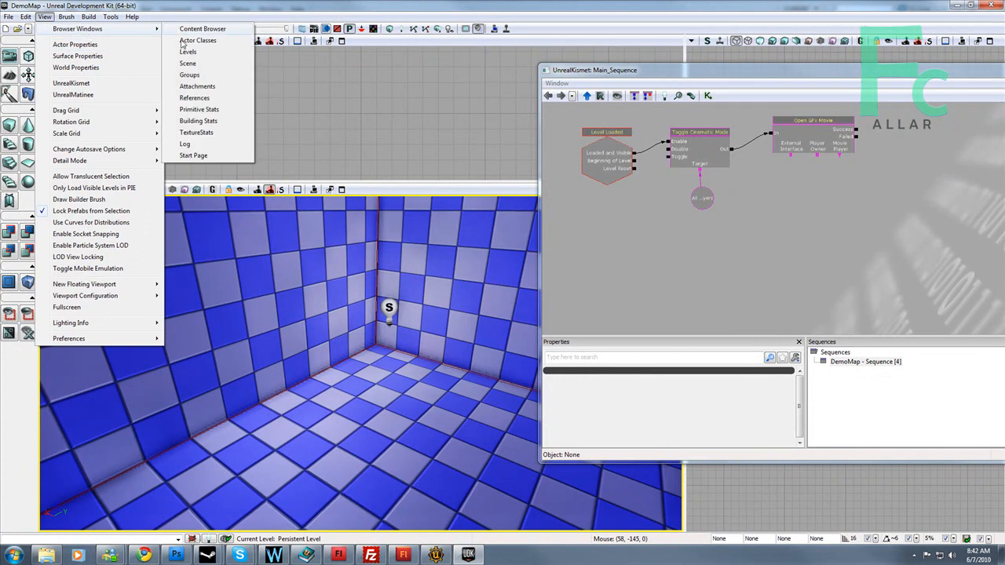
pyautogui.click(197, 41)
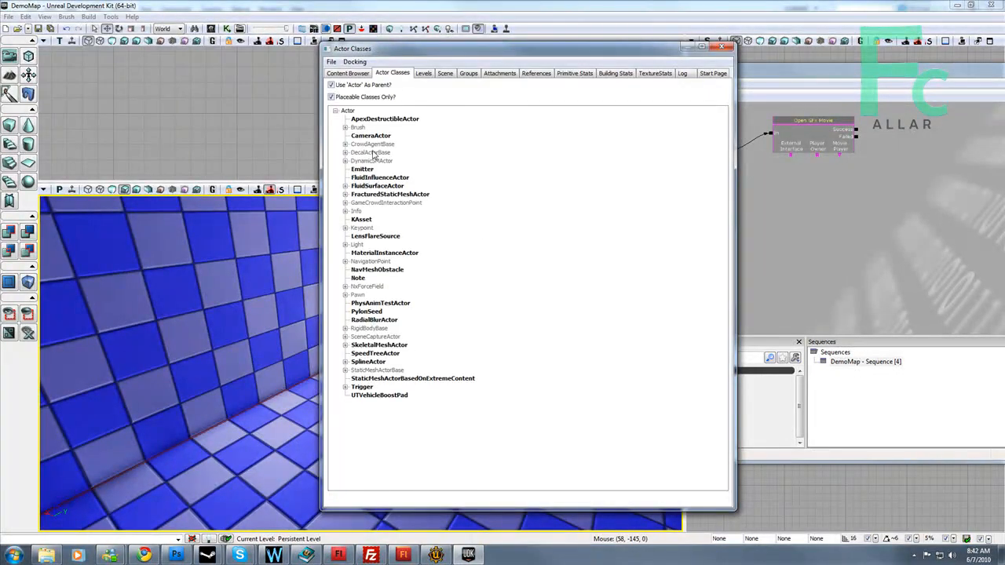
pyautogui.click(371, 135)
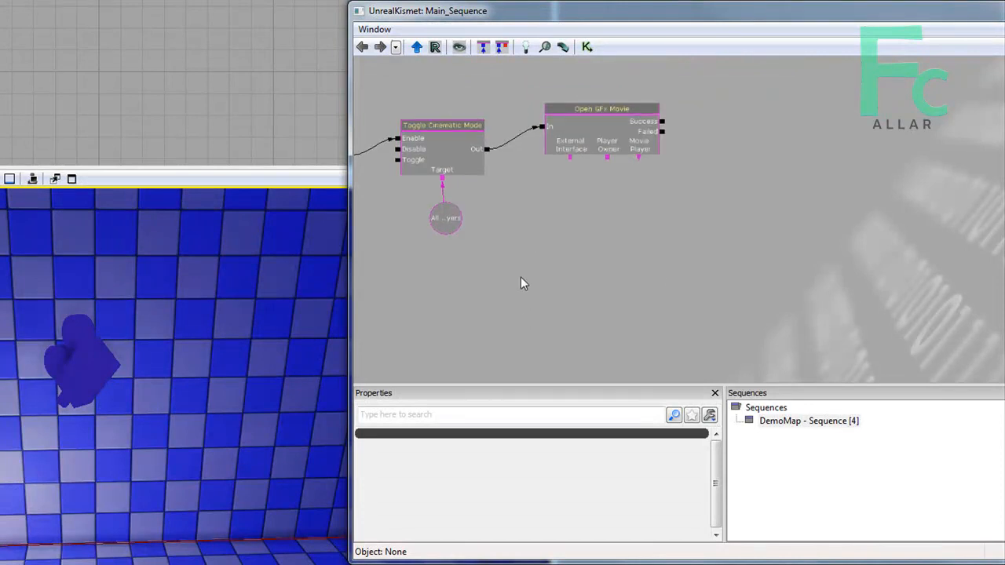
pyautogui.moveTo(474, 332)
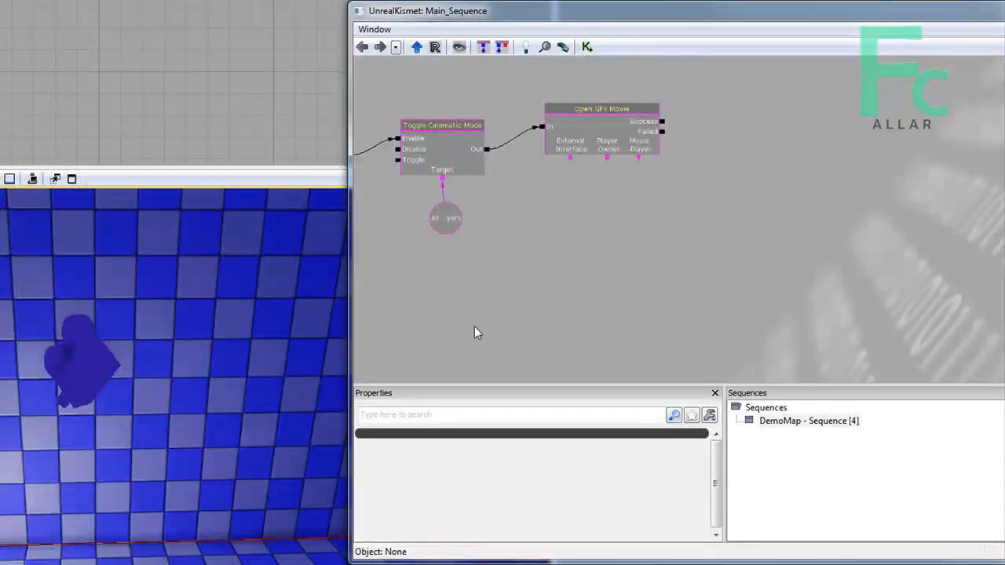
pyautogui.moveTo(600, 320)
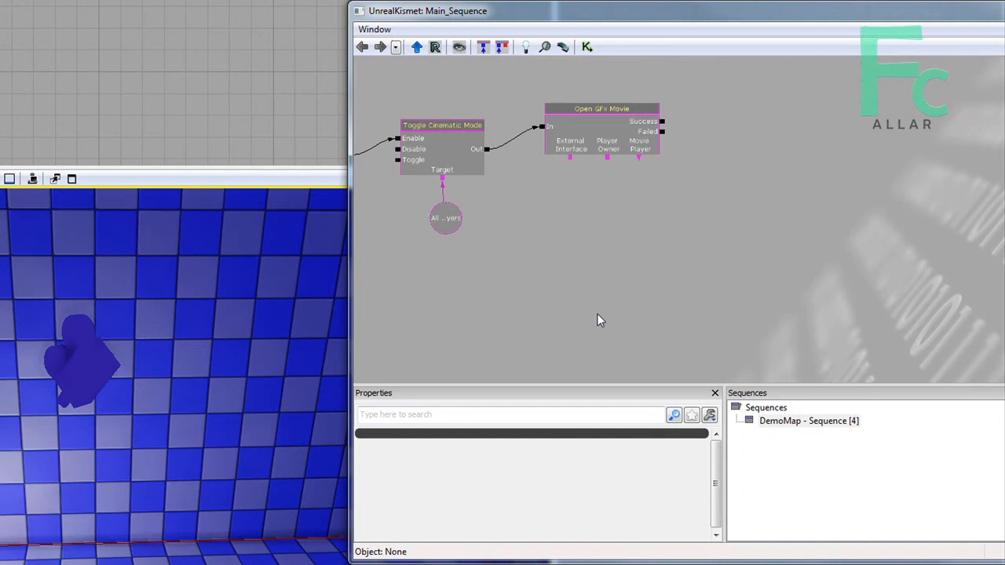
pyautogui.moveTo(625, 280)
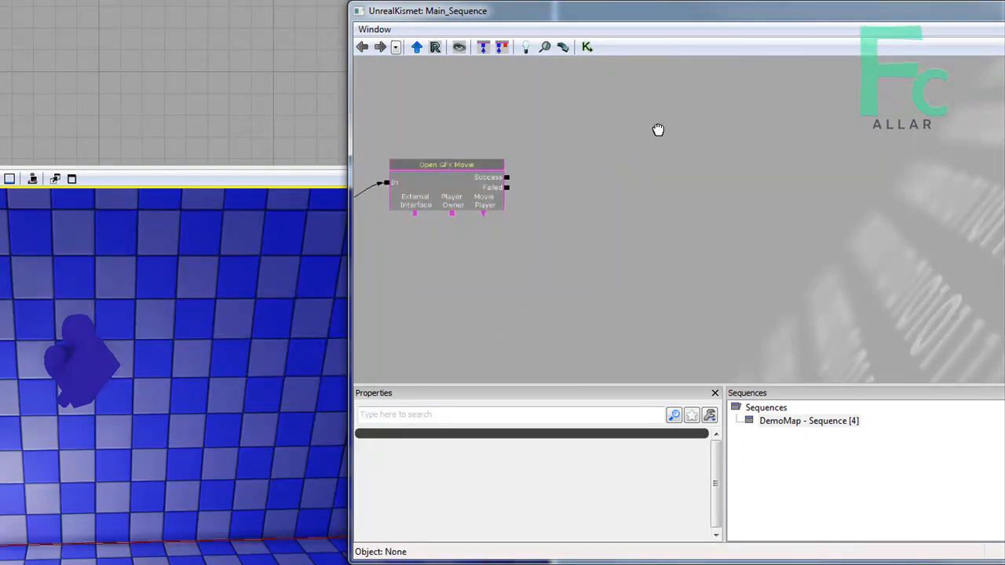
# Add a new Idle matinee action to the main sequence and open it in UnrealMatinee.
pyautogui.rightClick(658, 129)
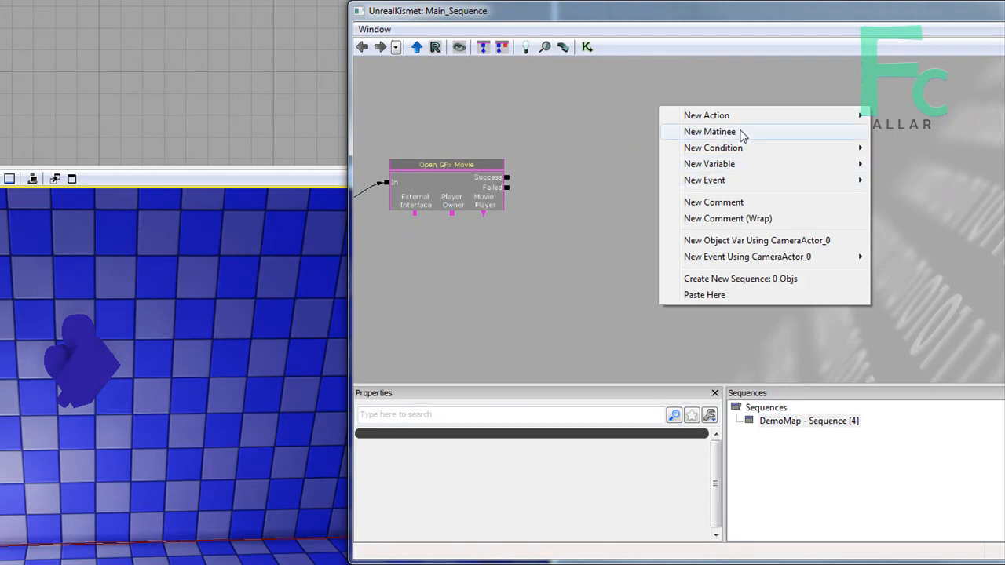
pyautogui.click(710, 131)
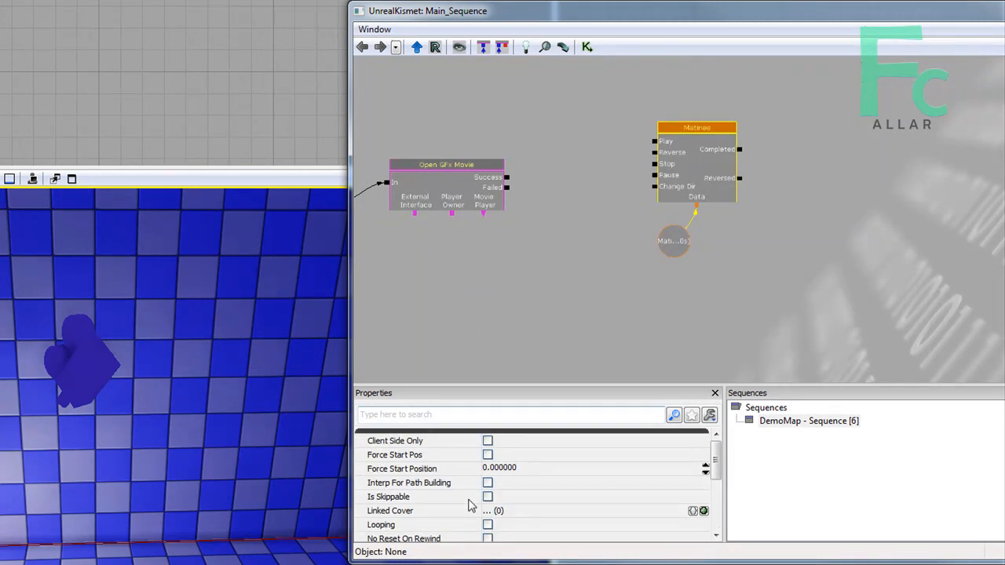
pyautogui.scroll(-3)
pyautogui.write('Idle')
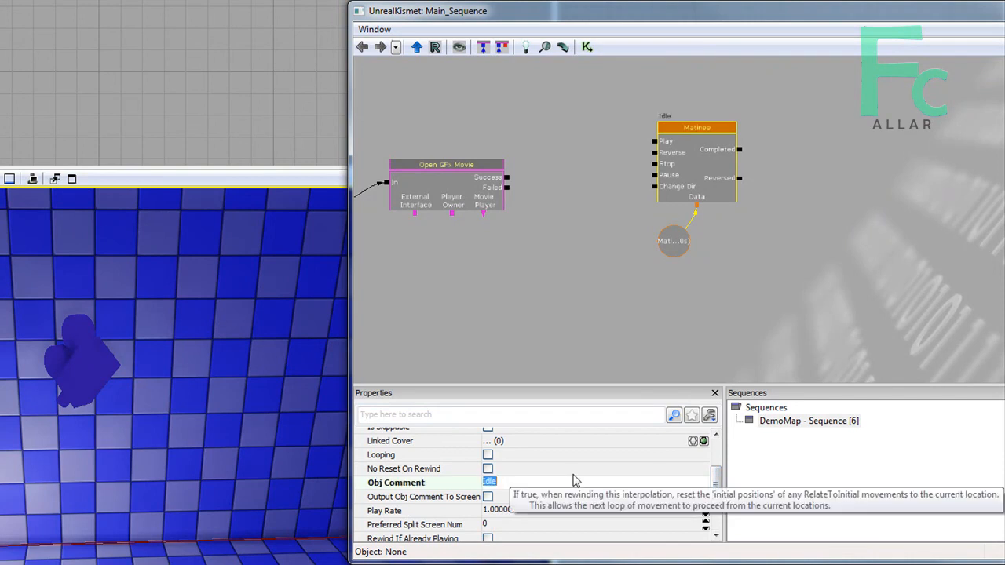
pyautogui.click(697, 127)
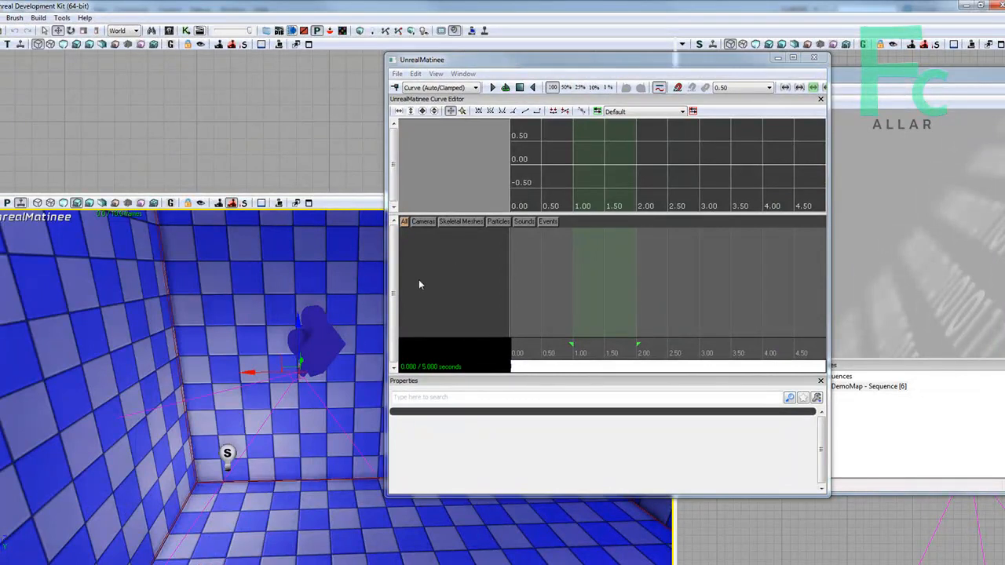
pyautogui.moveTo(659, 88)
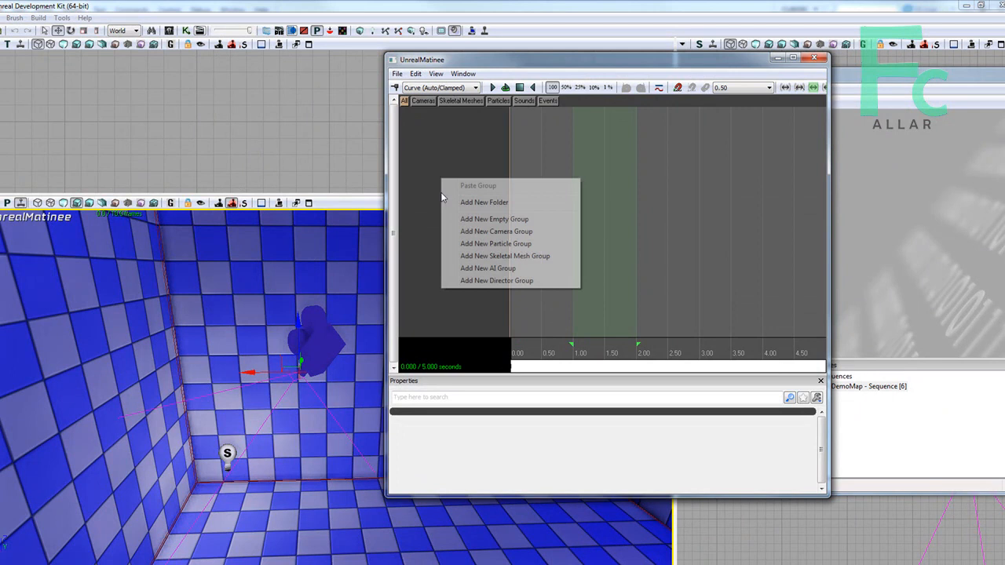
# Give the matinee a NewCameraGroup and a Director group with a cut to NewCameraGroup, then close Matinee.
pyautogui.click(496, 231)
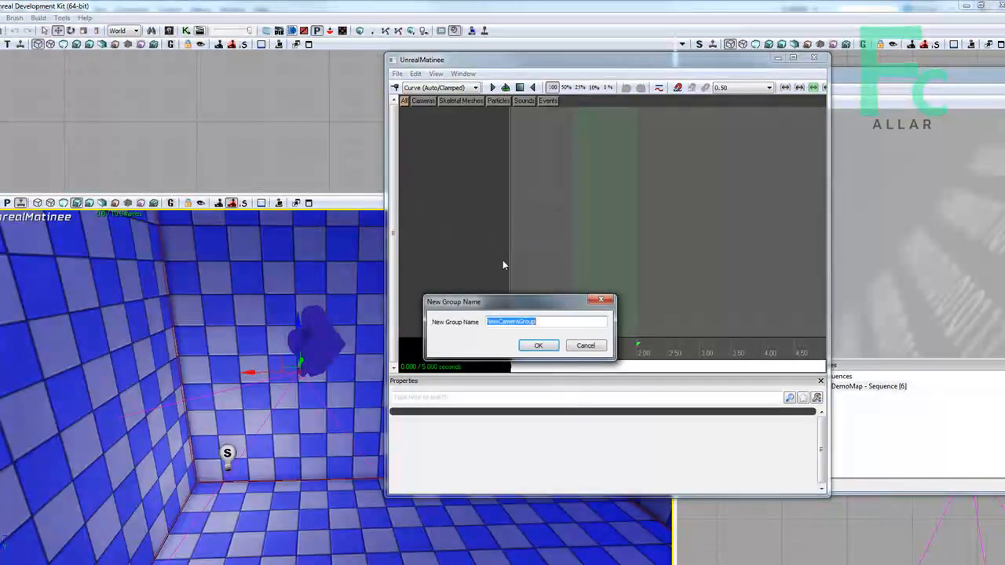
pyautogui.click(538, 345)
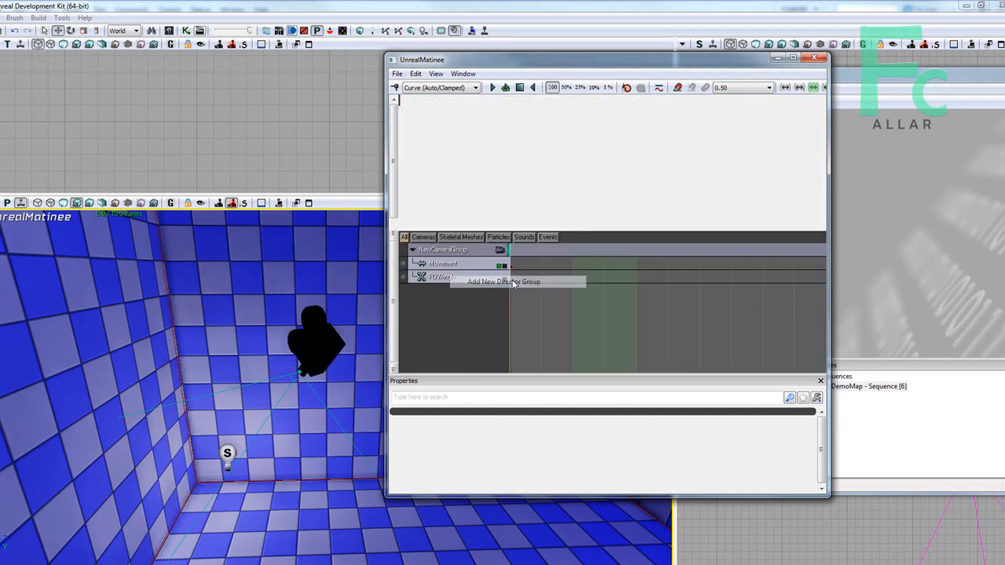
pyautogui.click(503, 281)
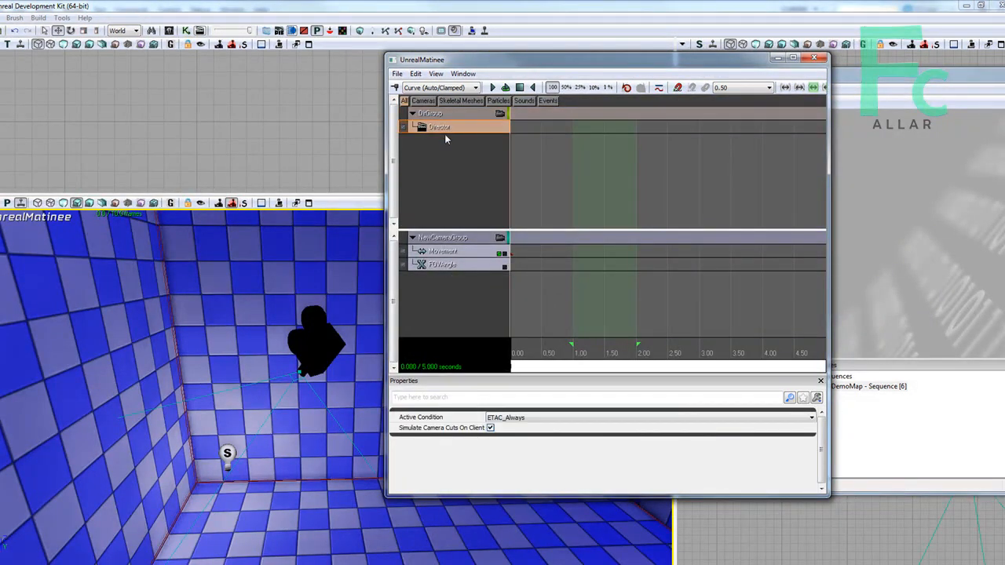
pyautogui.moveTo(616, 348)
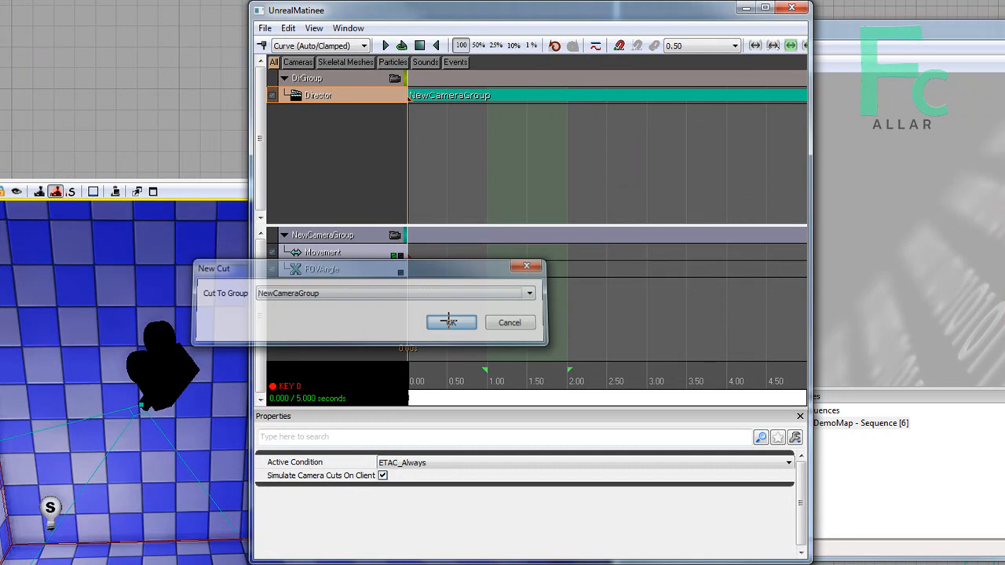
pyautogui.click(450, 323)
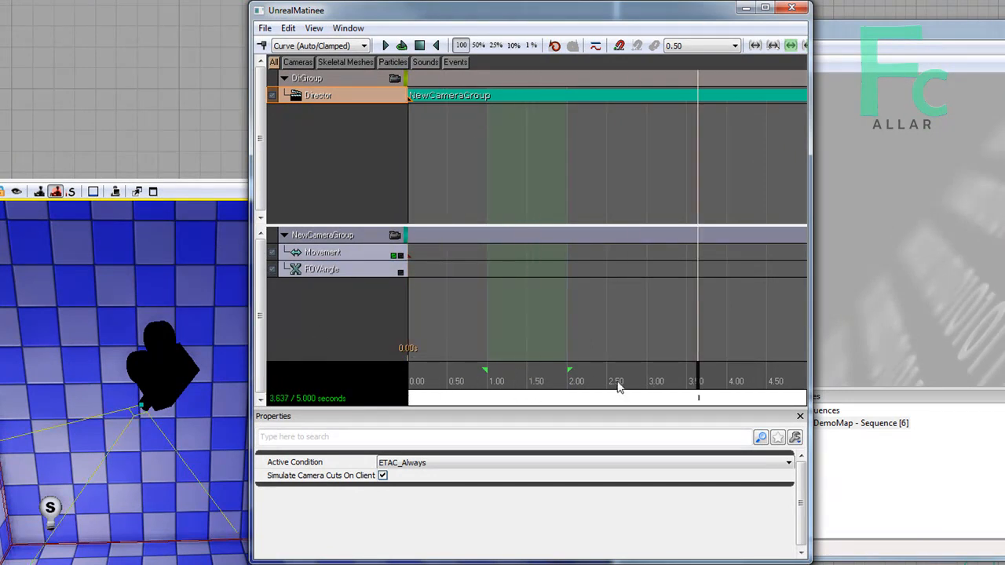
pyautogui.click(459, 396)
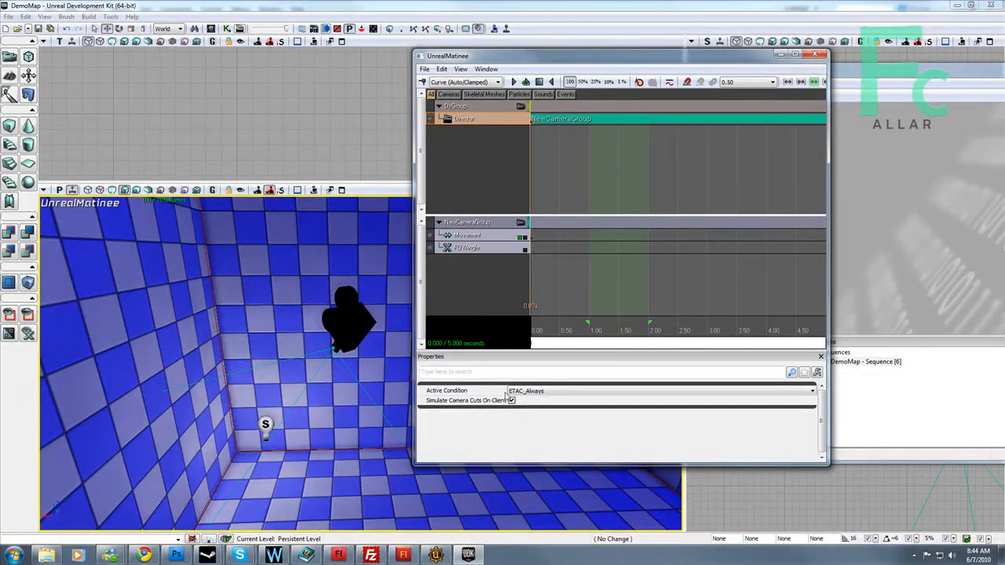
pyautogui.click(542, 330)
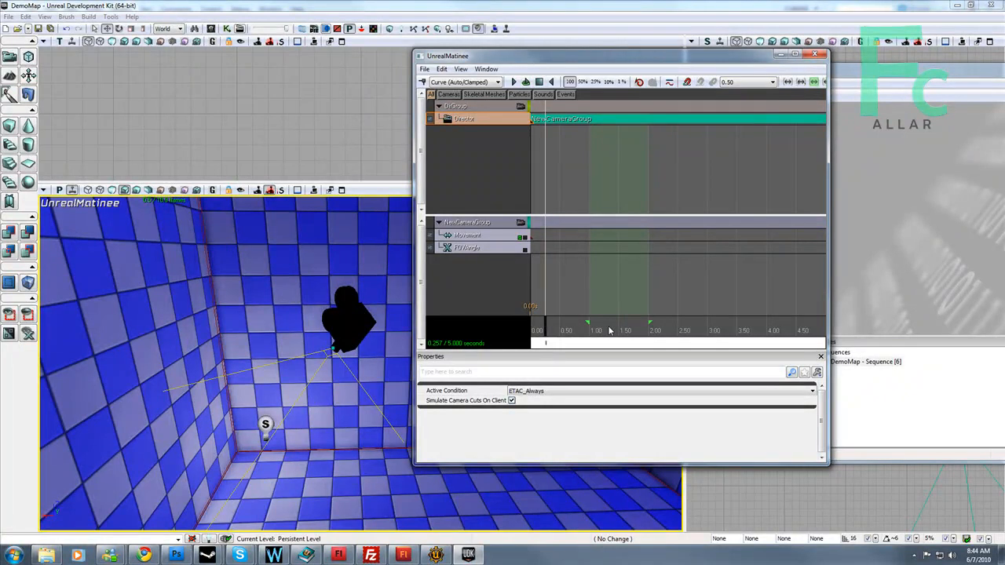
pyautogui.moveTo(609, 330)
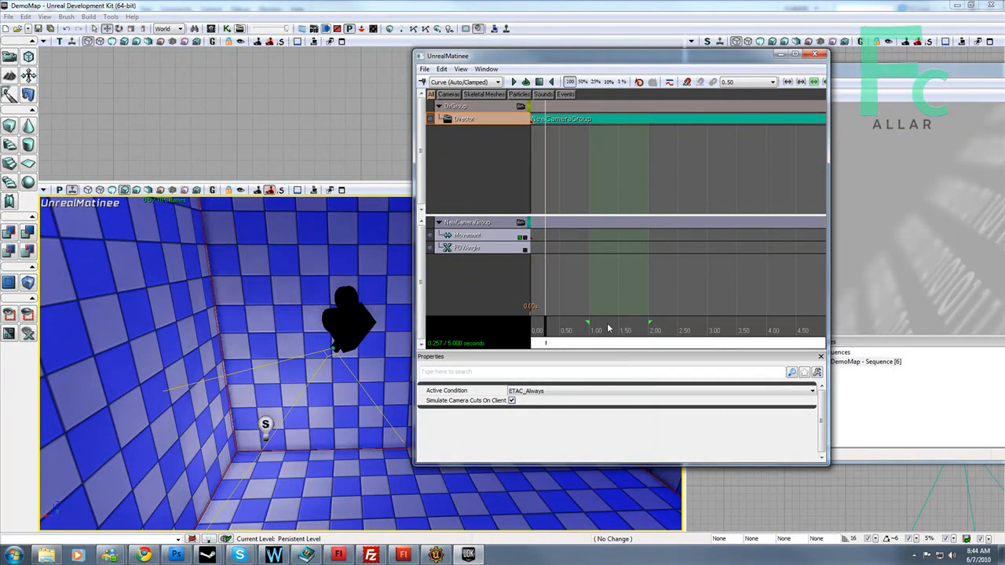
pyautogui.moveTo(579, 235)
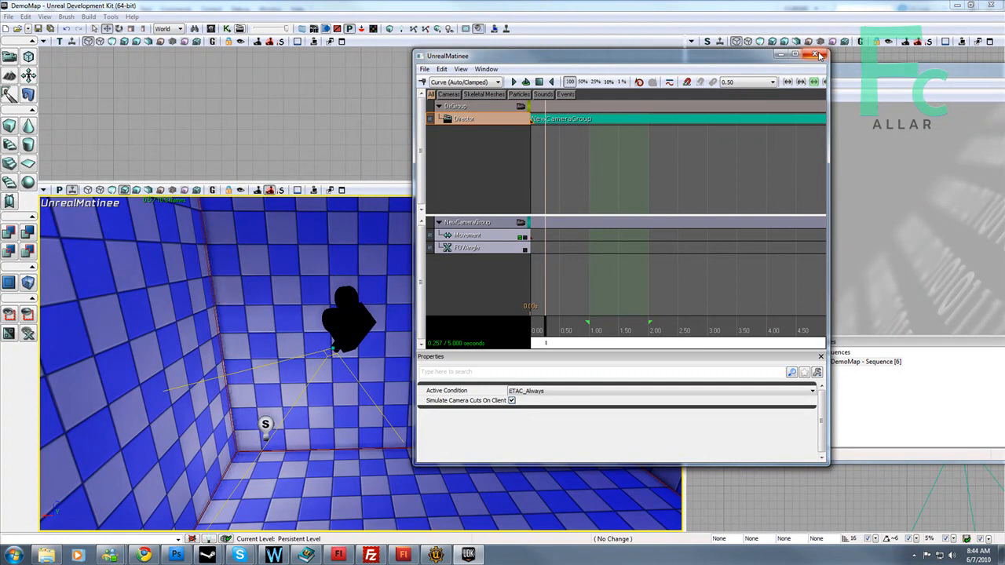
pyautogui.click(820, 54)
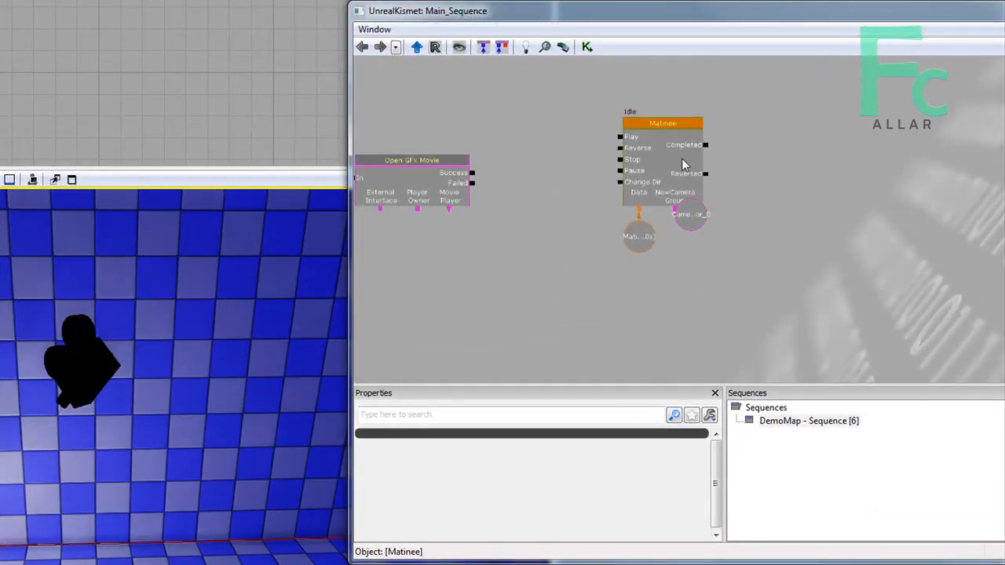
# Add a second matinee action and set its Obj Comment to Main Menu.
pyautogui.click(659, 98)
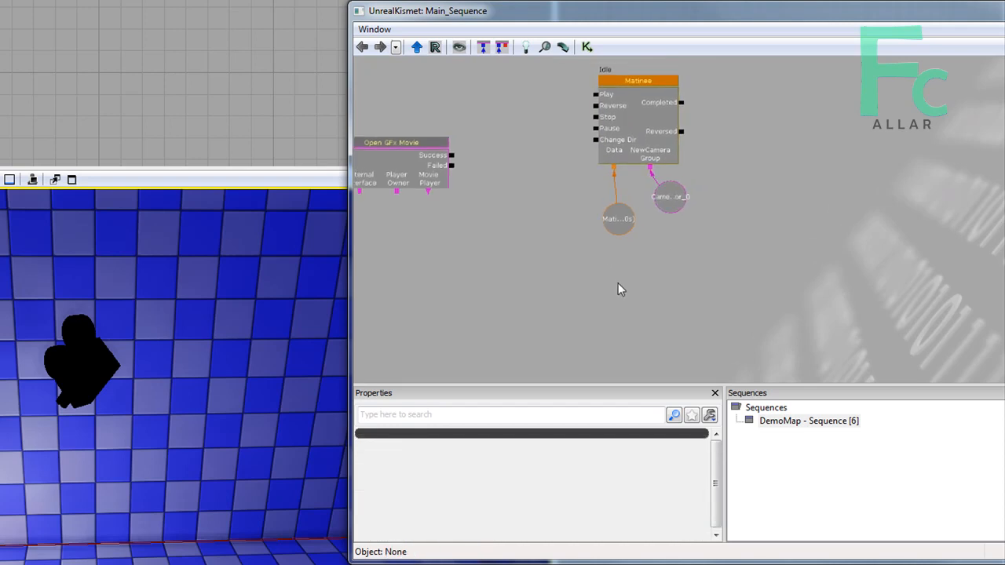
pyautogui.moveTo(572, 283)
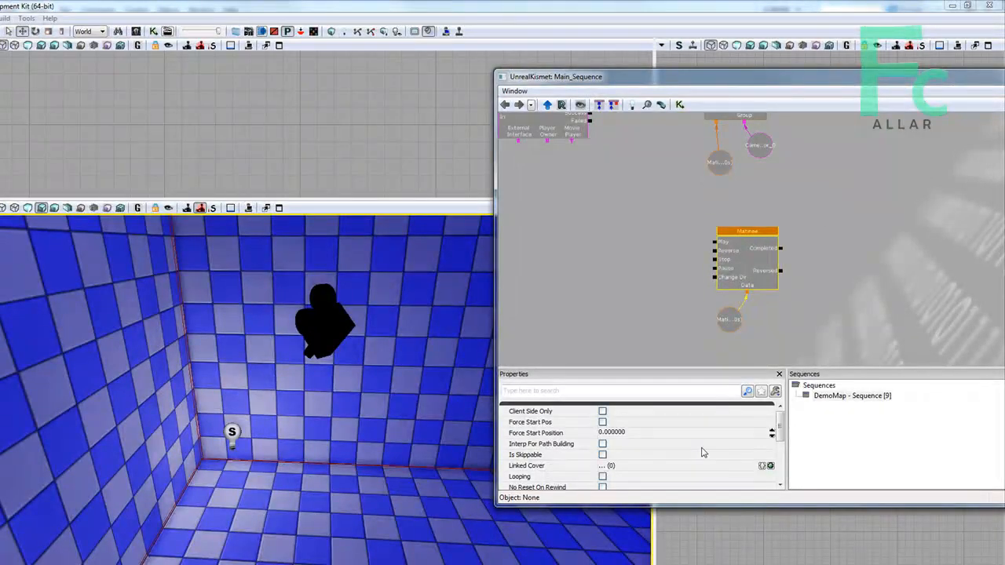
pyautogui.scroll(-3)
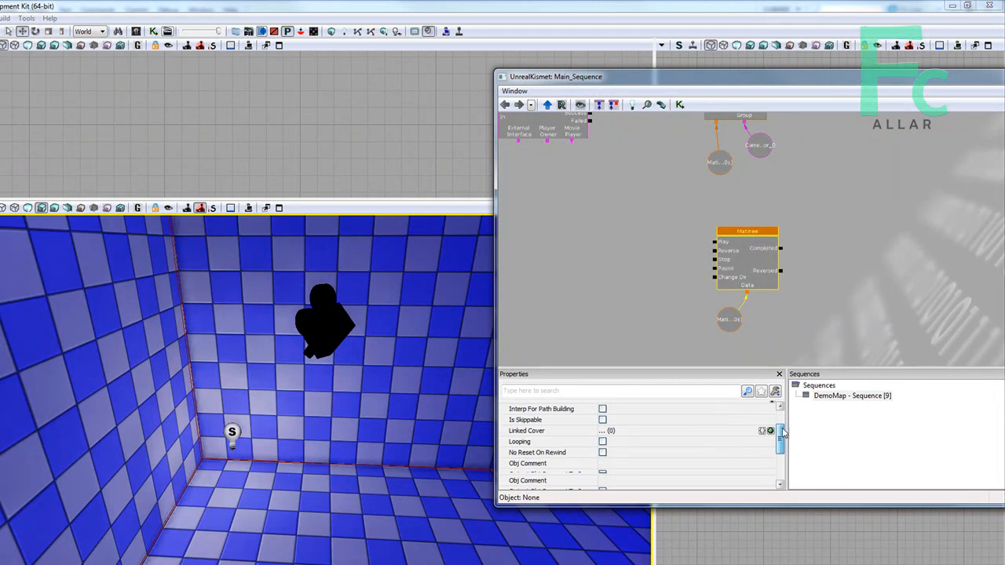
pyautogui.scroll(-3)
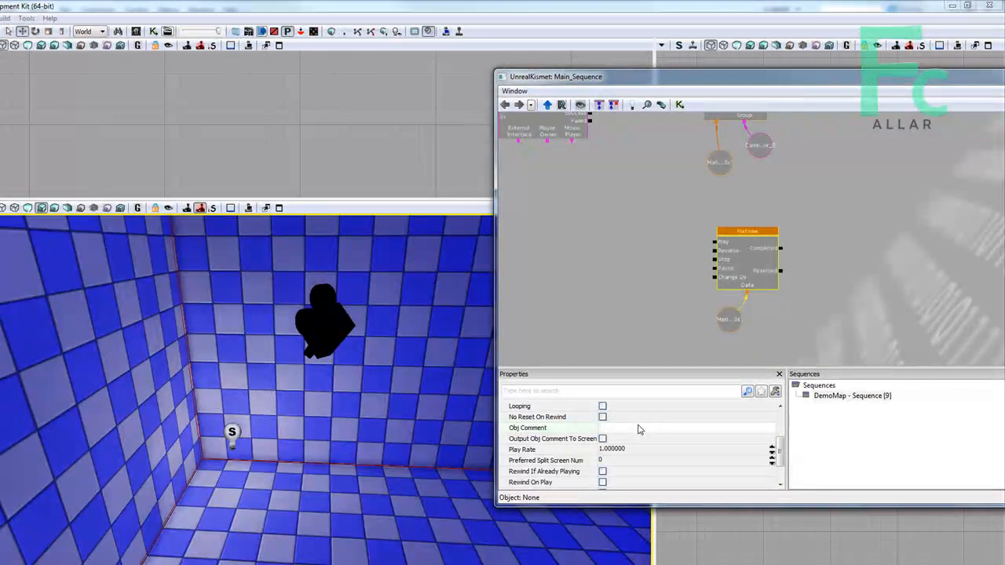
pyautogui.write('Main Menu')
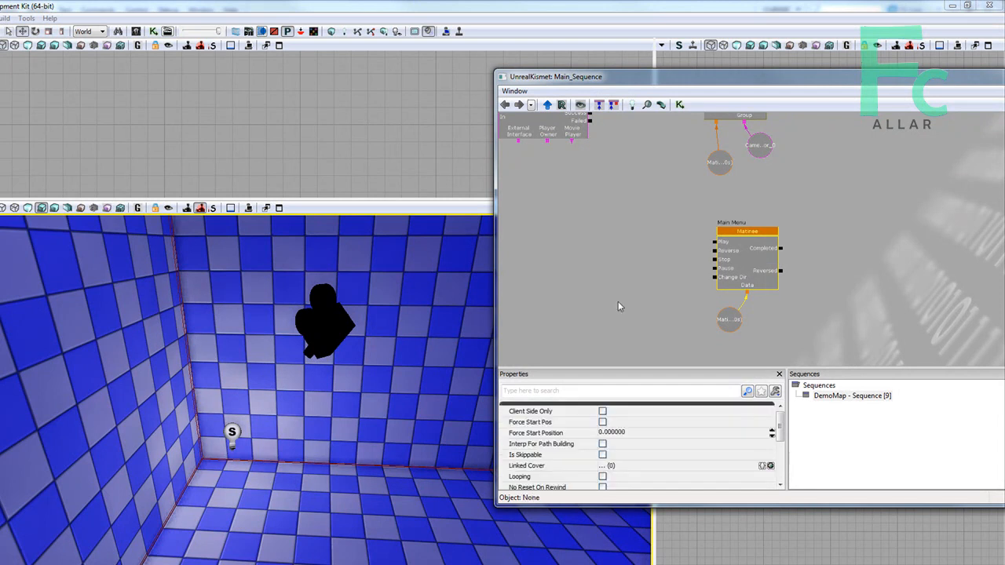
# Give the Main Menu matinee a camera group and a director group with a cut to NewCameraGroup.
pyautogui.click(746, 233)
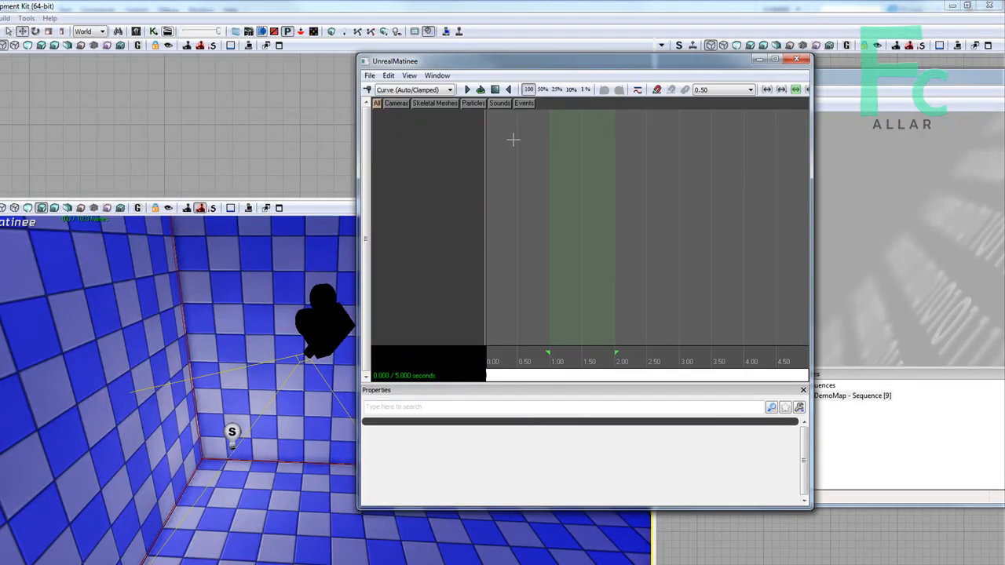
pyautogui.rightClick(513, 140)
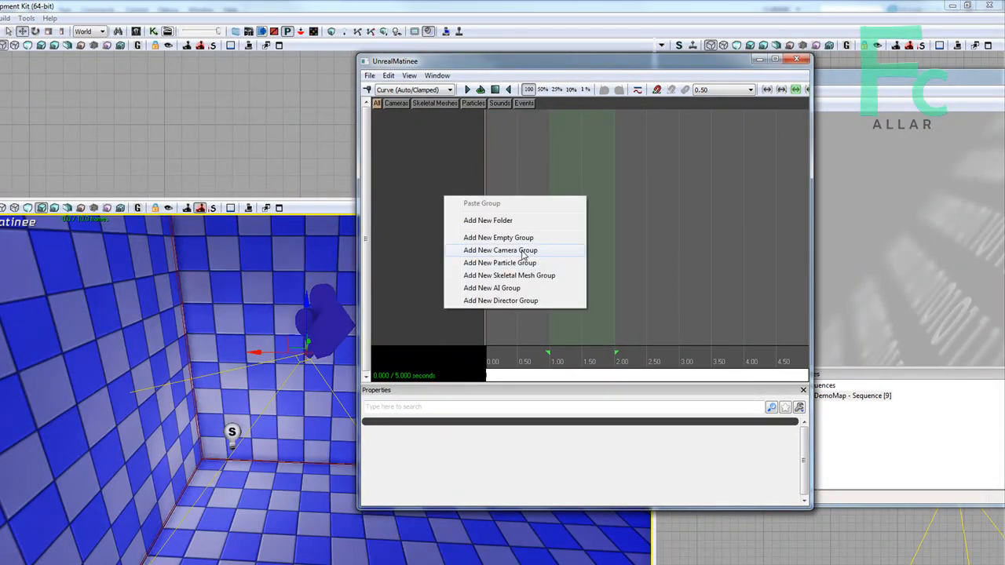
pyautogui.click(499, 249)
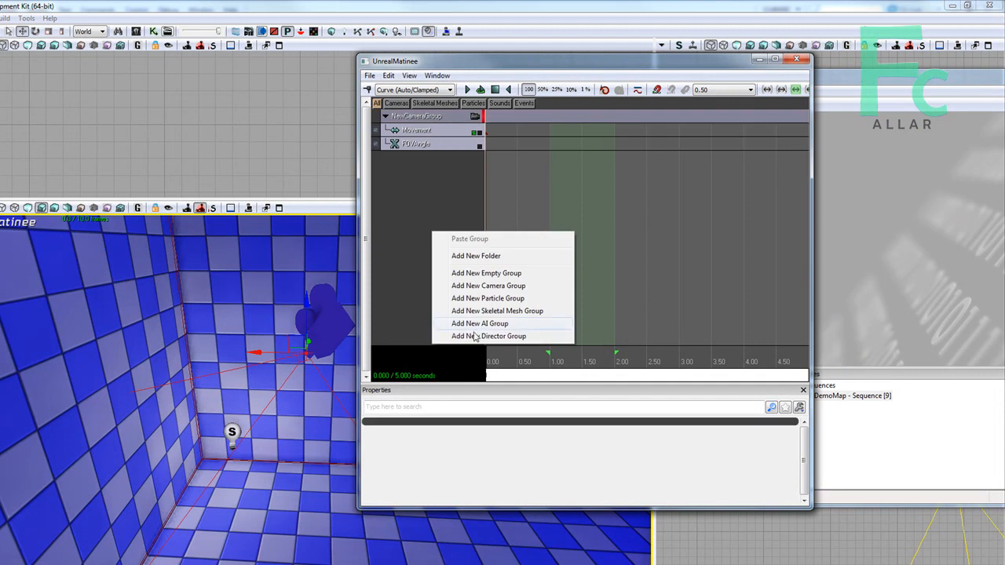
pyautogui.click(489, 337)
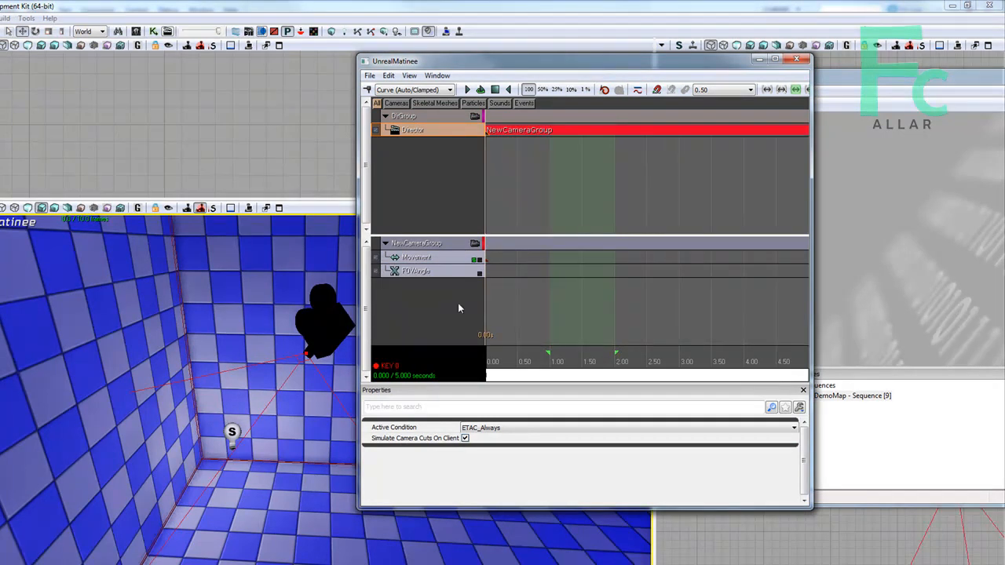
pyautogui.click(609, 322)
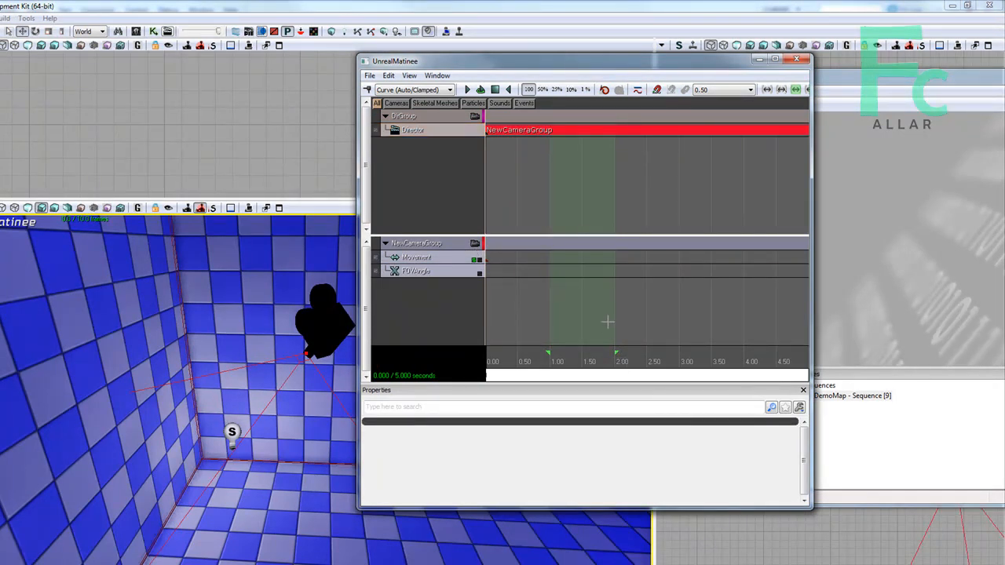
pyautogui.moveTo(654, 298)
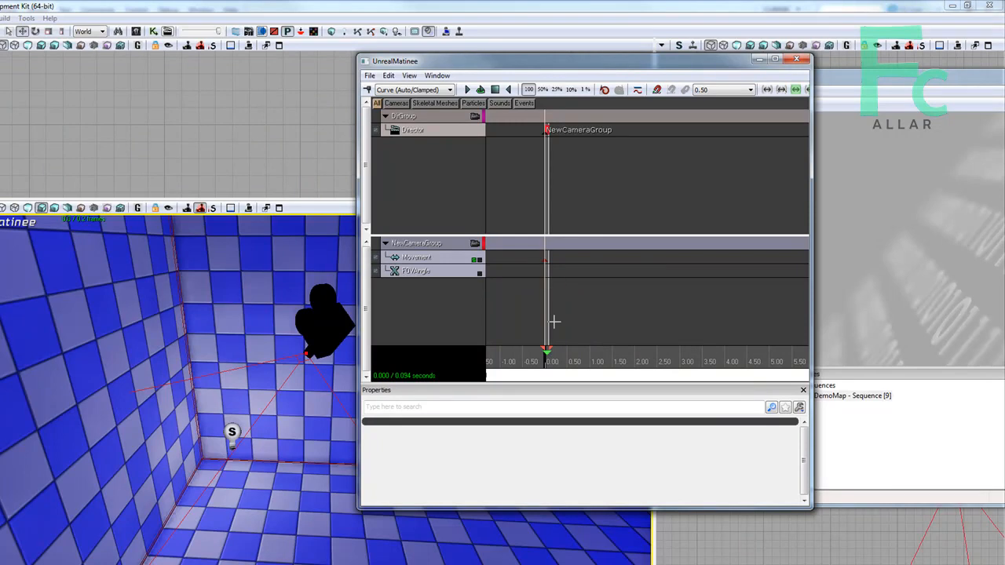
pyautogui.moveTo(540, 267)
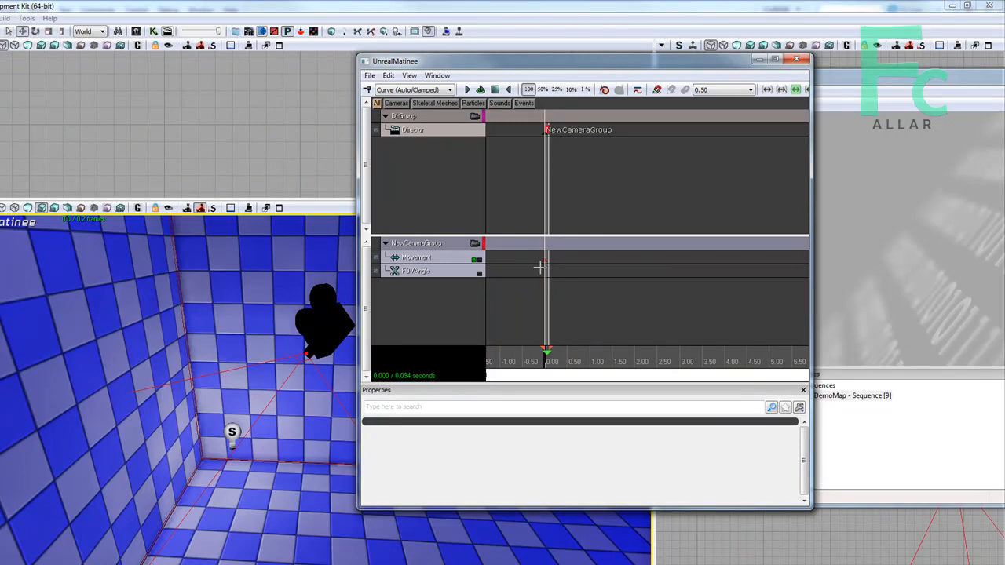
pyautogui.moveTo(625, 195)
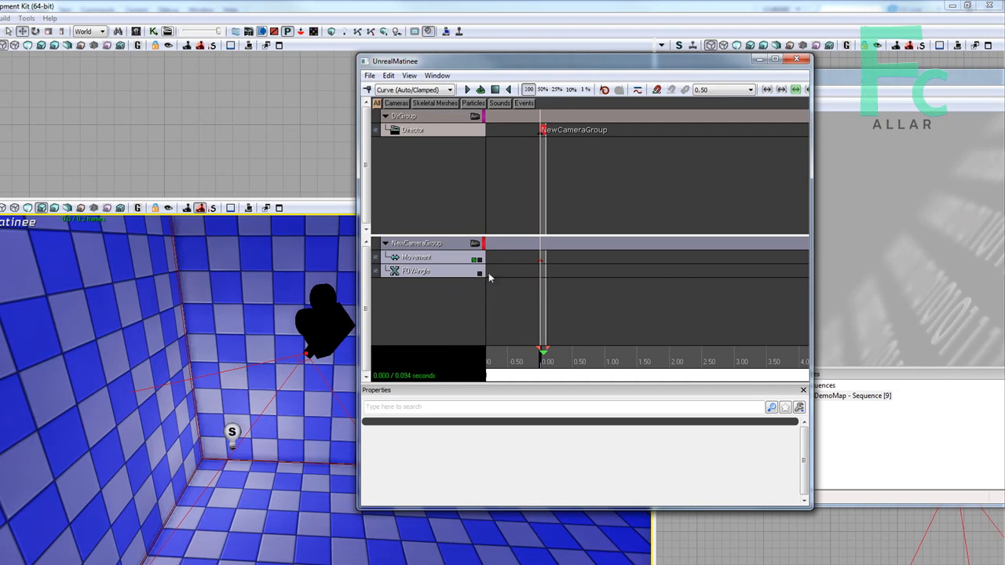
pyautogui.moveTo(506, 346)
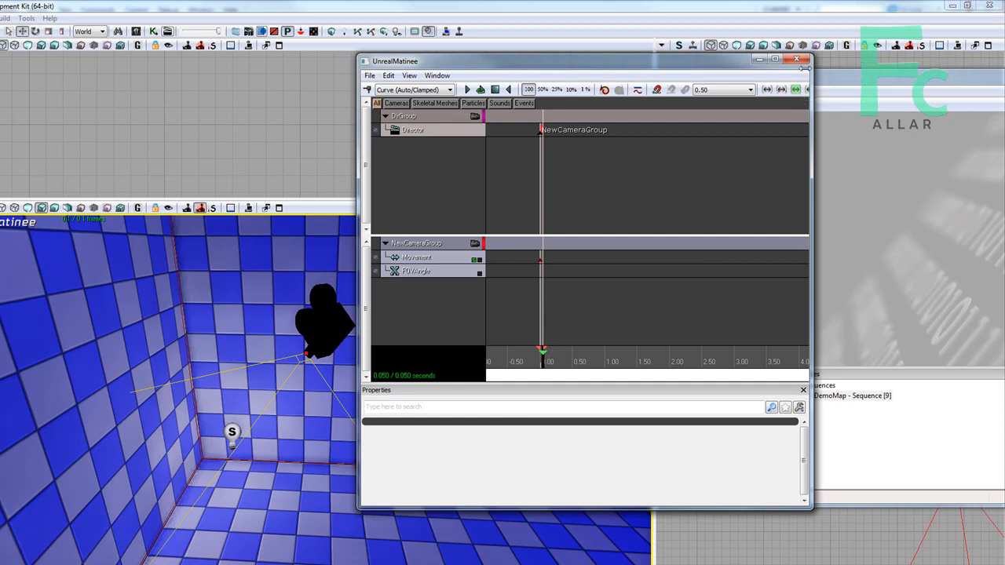
pyautogui.moveTo(521, 317)
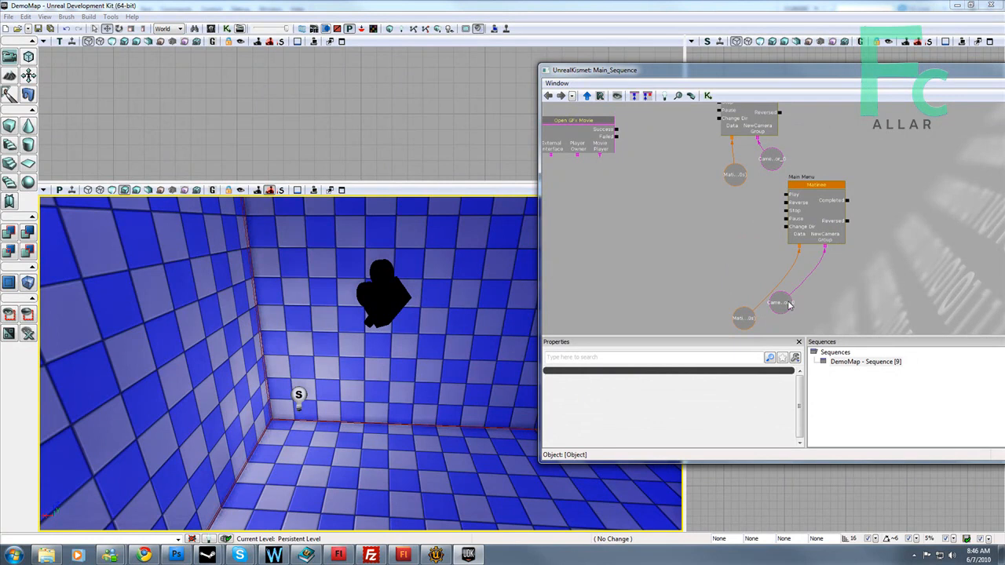
# Add a third matinee action next to Idle and Main Menu and open it for editing.
pyautogui.click(777, 305)
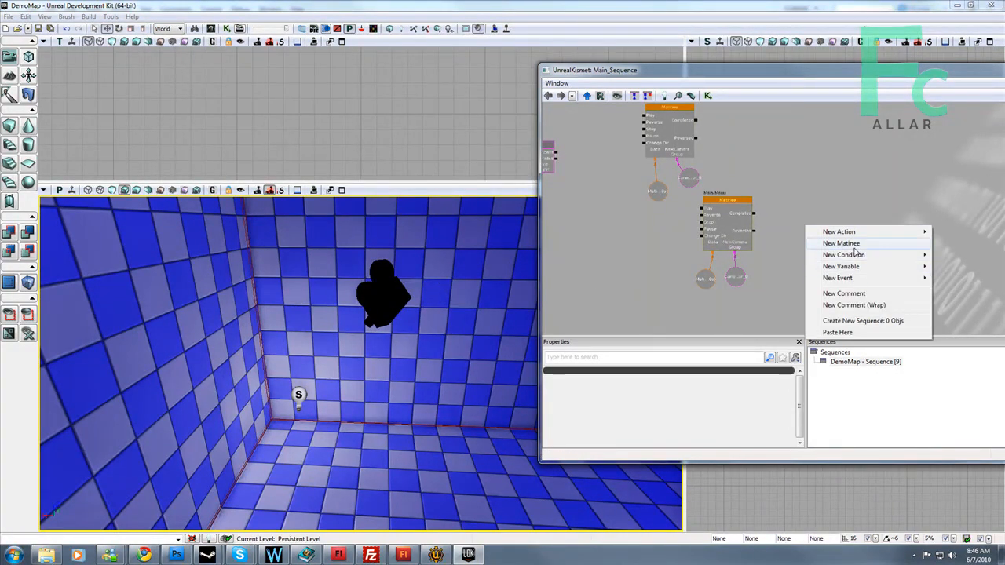
pyautogui.click(842, 242)
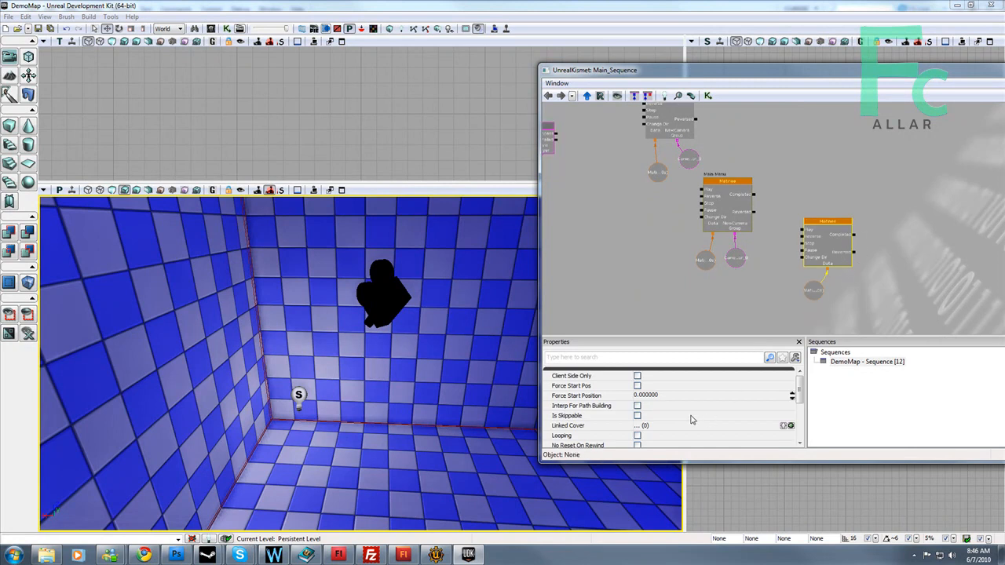
pyautogui.scroll(-3)
pyautogui.write('Settin')
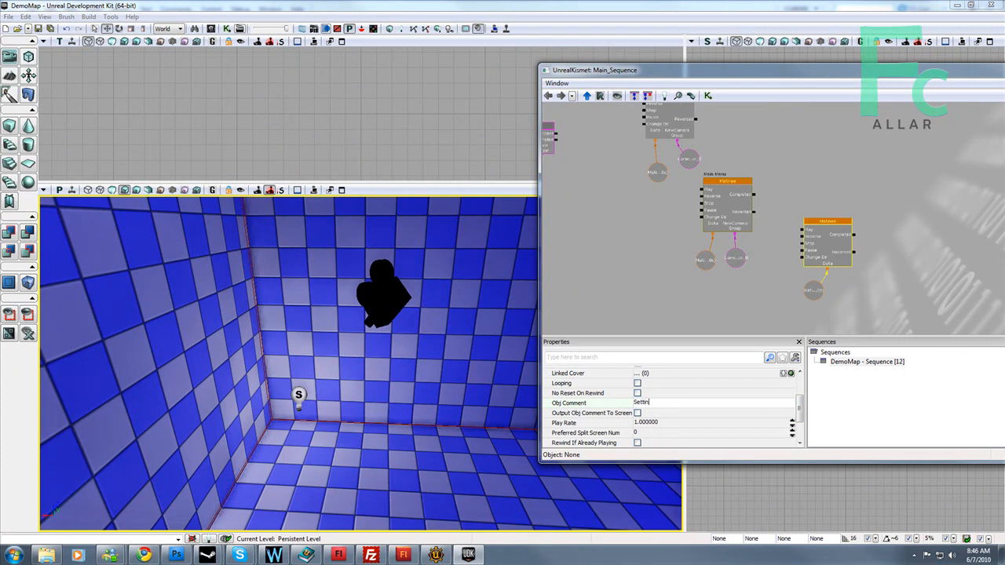
pyautogui.click(839, 217)
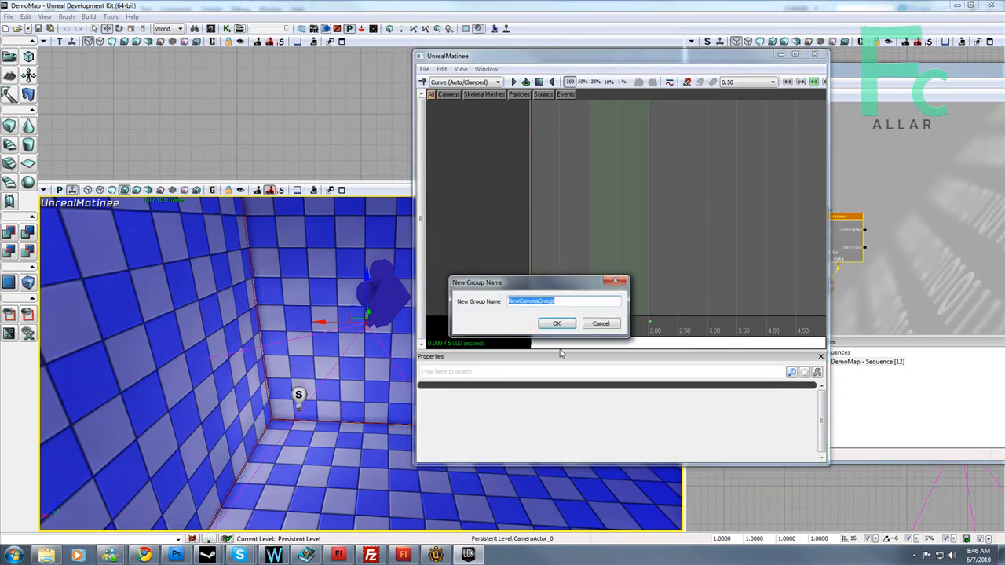
# Give the third matinee a camera group and a director group with a cut to that camera.
pyautogui.click(556, 323)
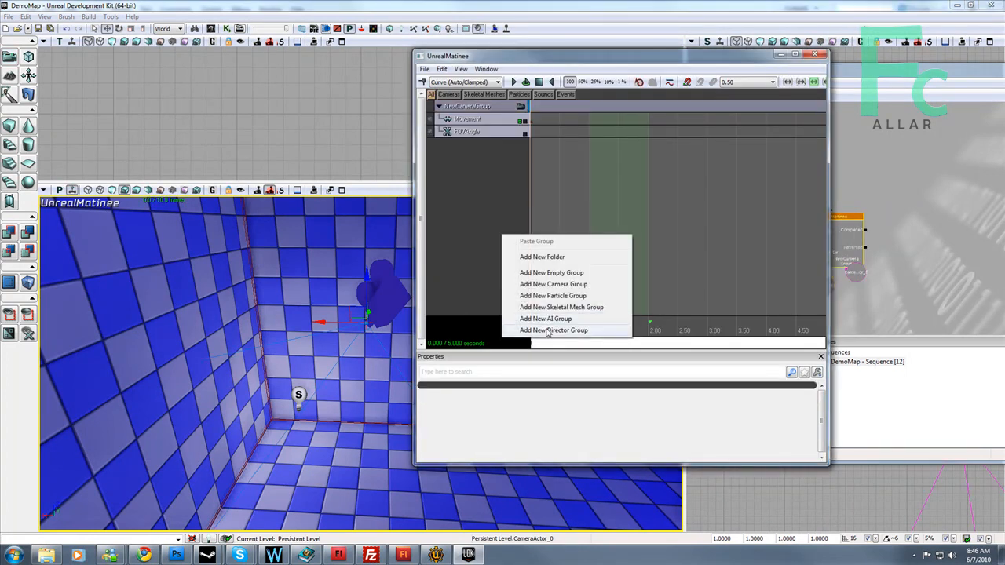
pyautogui.click(553, 330)
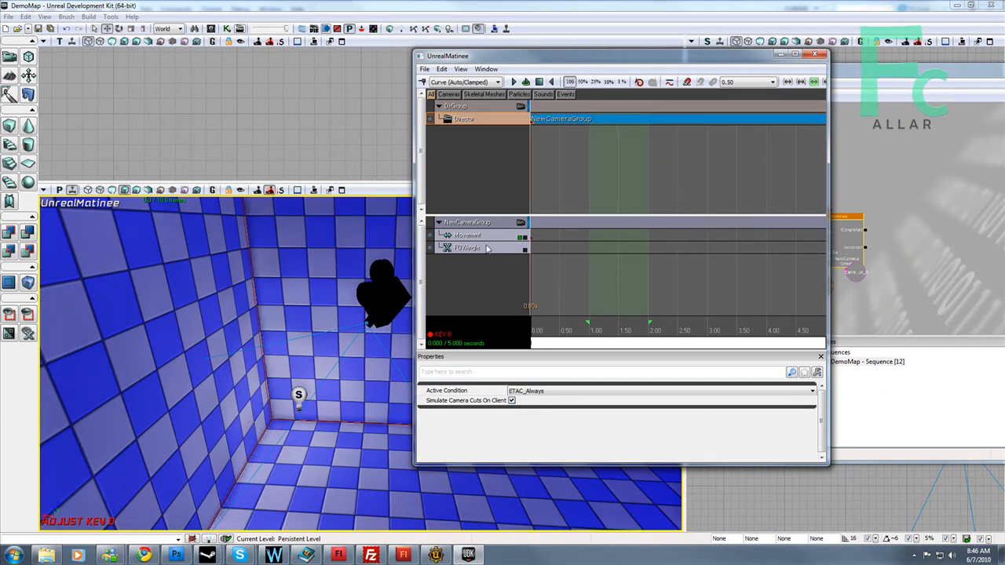
pyautogui.moveTo(490, 283)
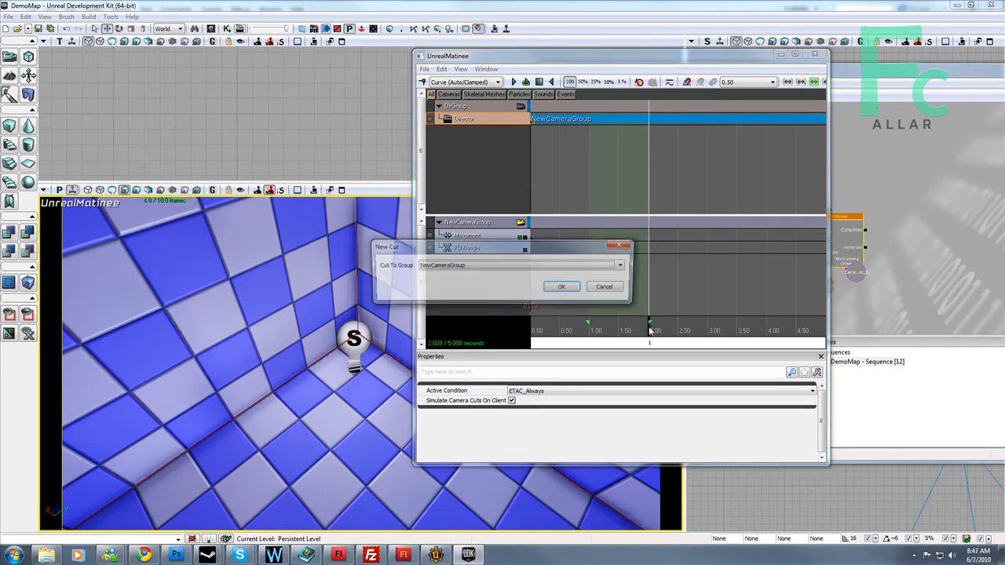
pyautogui.click(560, 285)
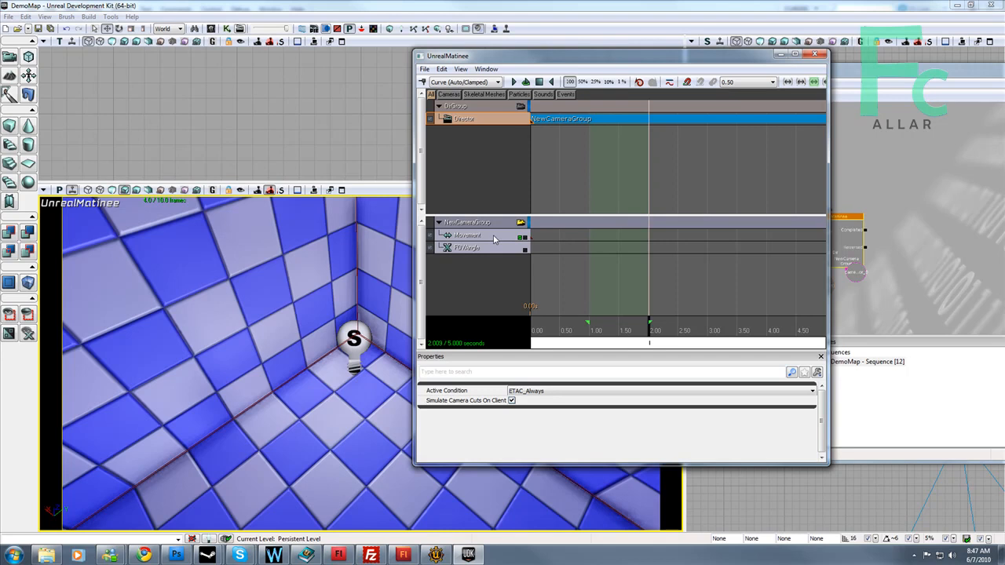